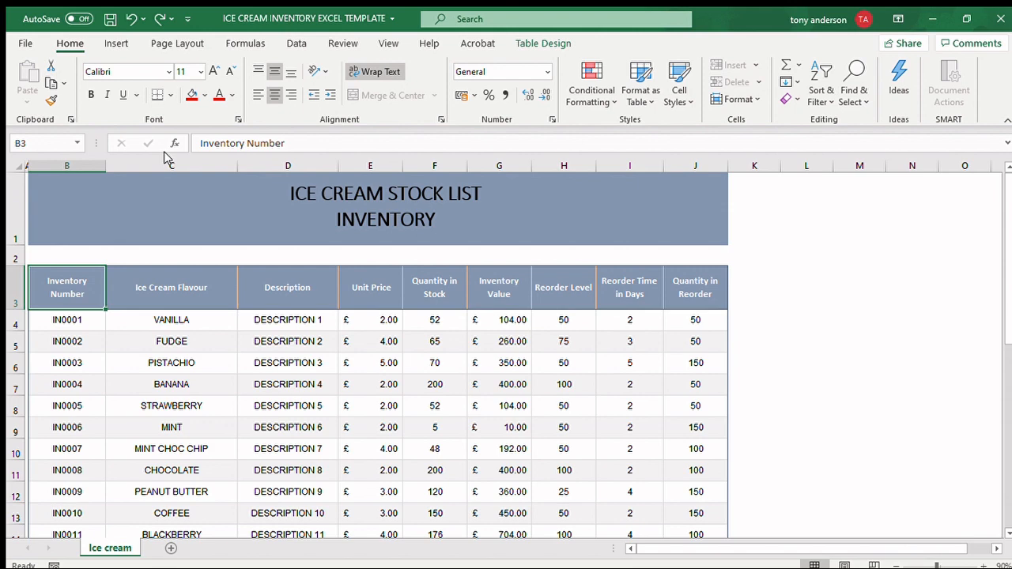
mouse_move(621, 130)
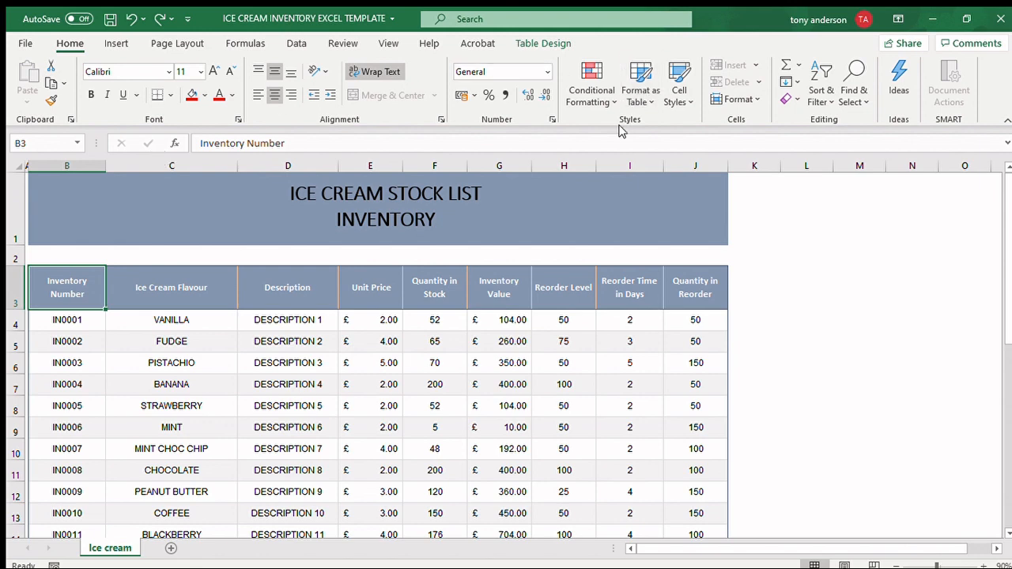
mouse_move(234, 310)
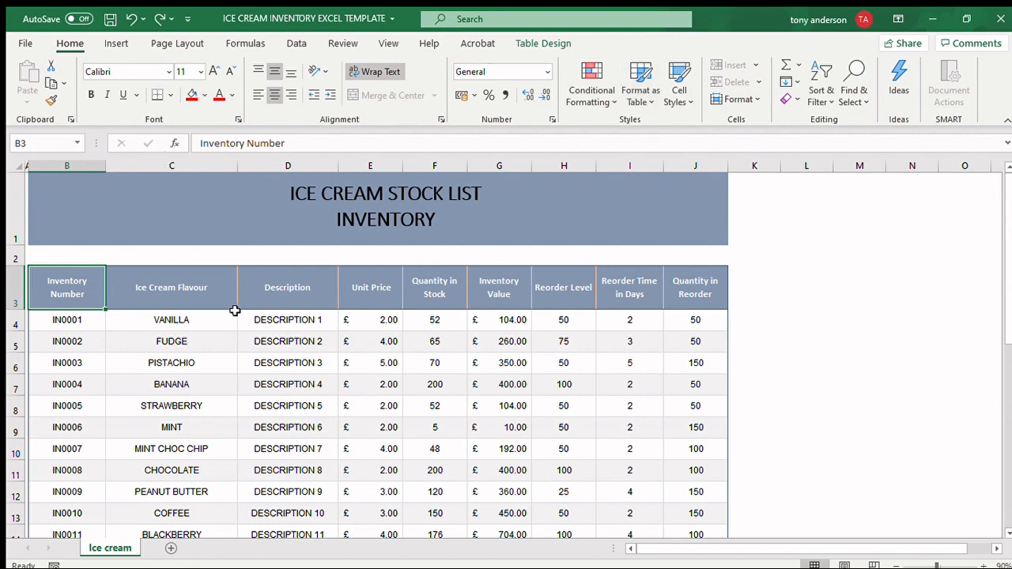
mouse_move(301, 301)
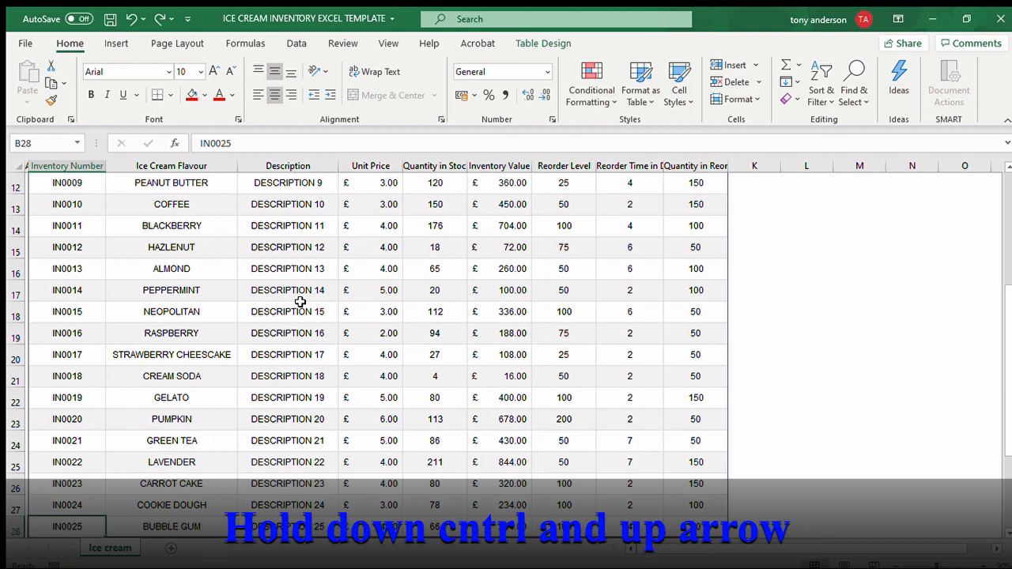
key("ctrl+Up")
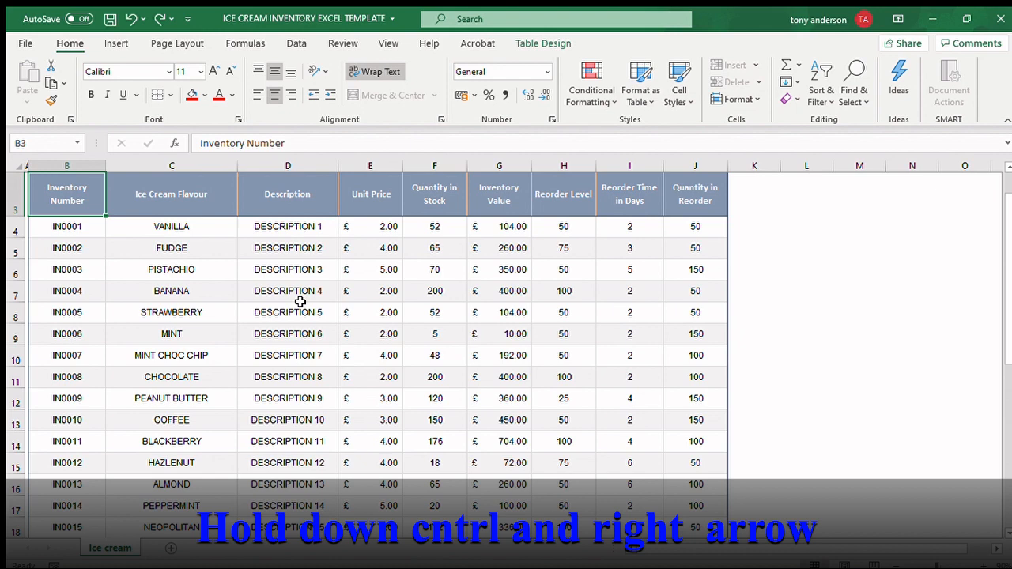
key("ctrl+Right")
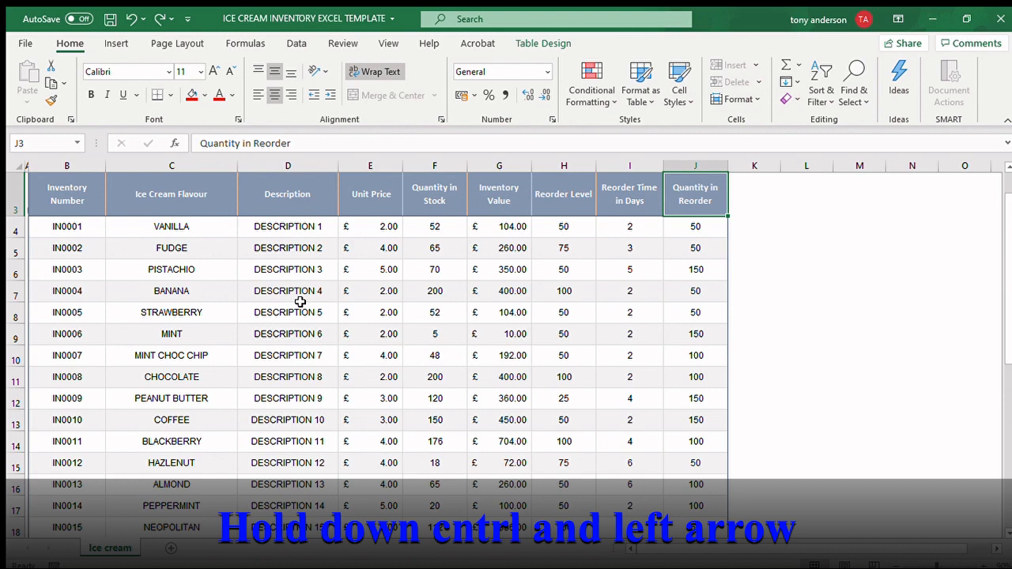
key("ctrl+left")
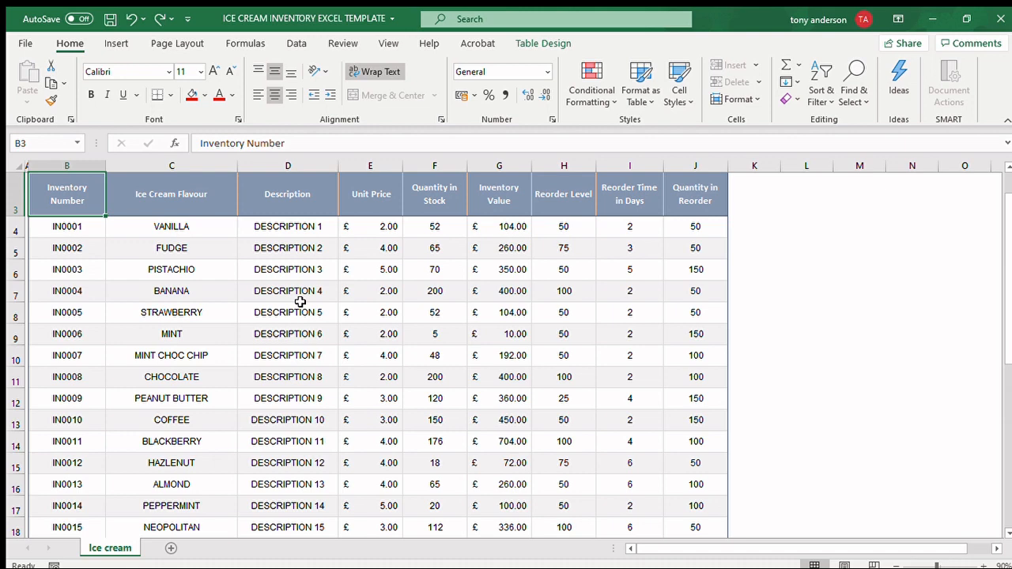
scroll("down", 3)
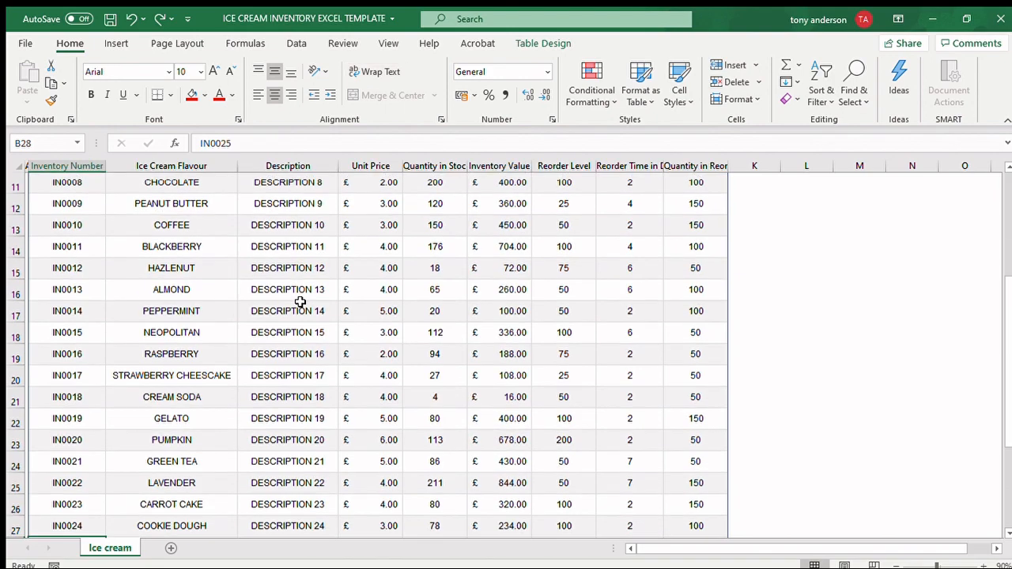
scroll("down", 3)
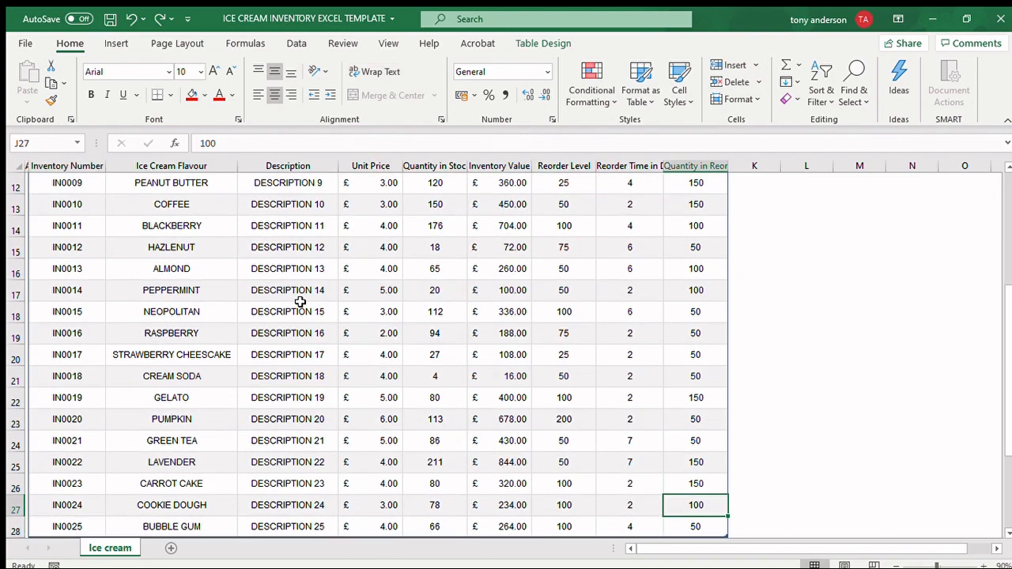
scroll("up", 3)
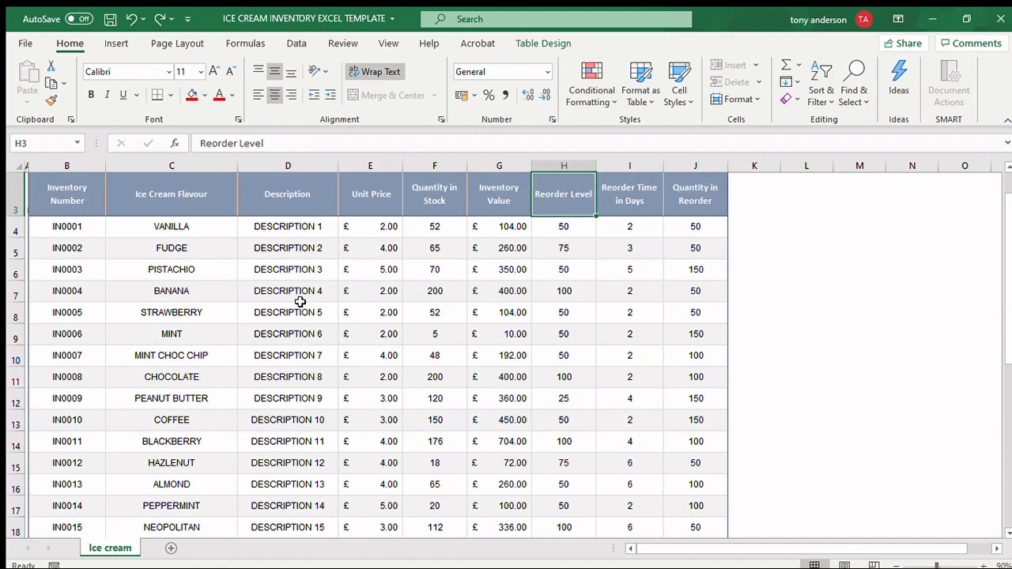
scroll("down", 3)
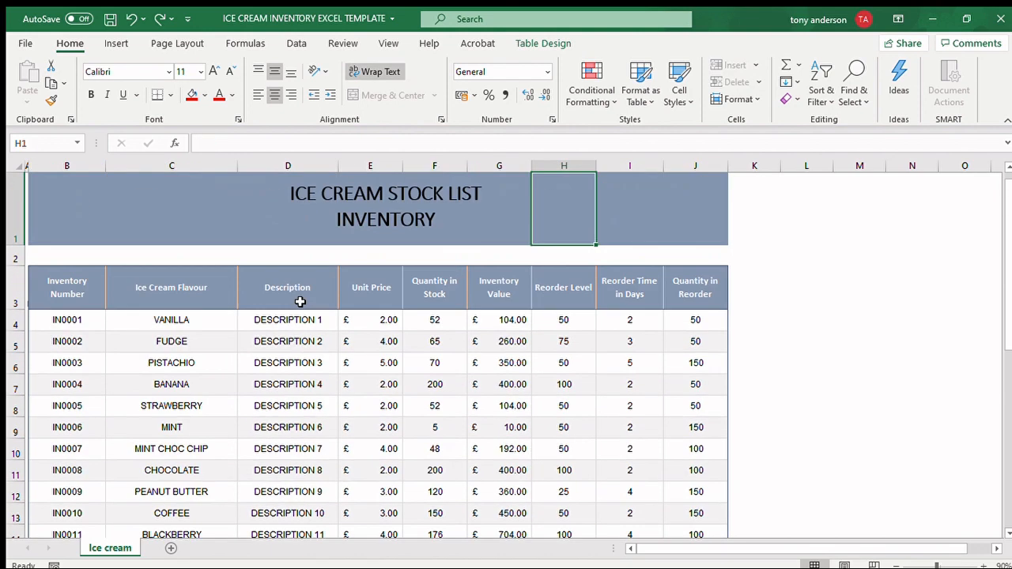
left_click(500, 287)
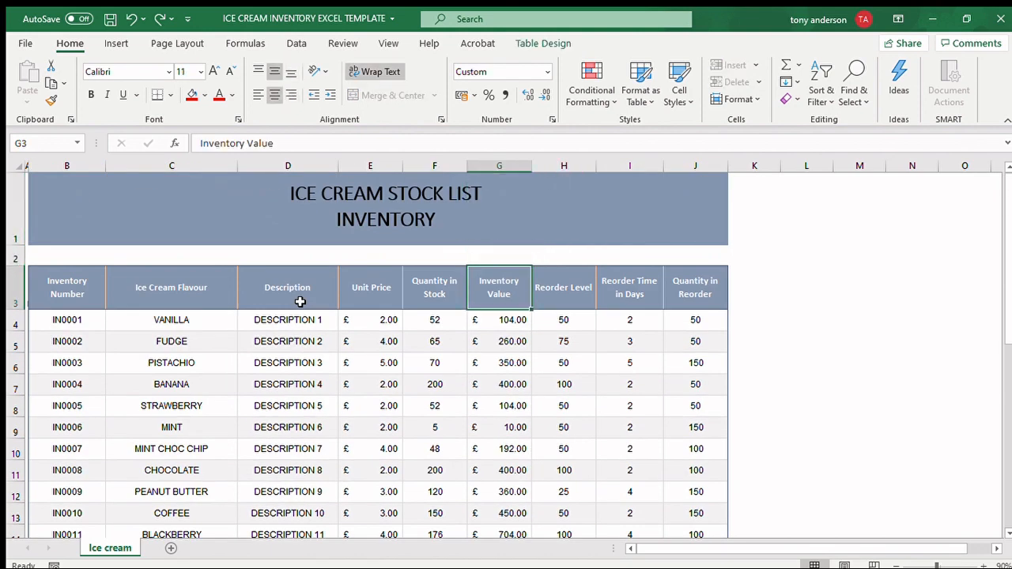
scroll("down", 3)
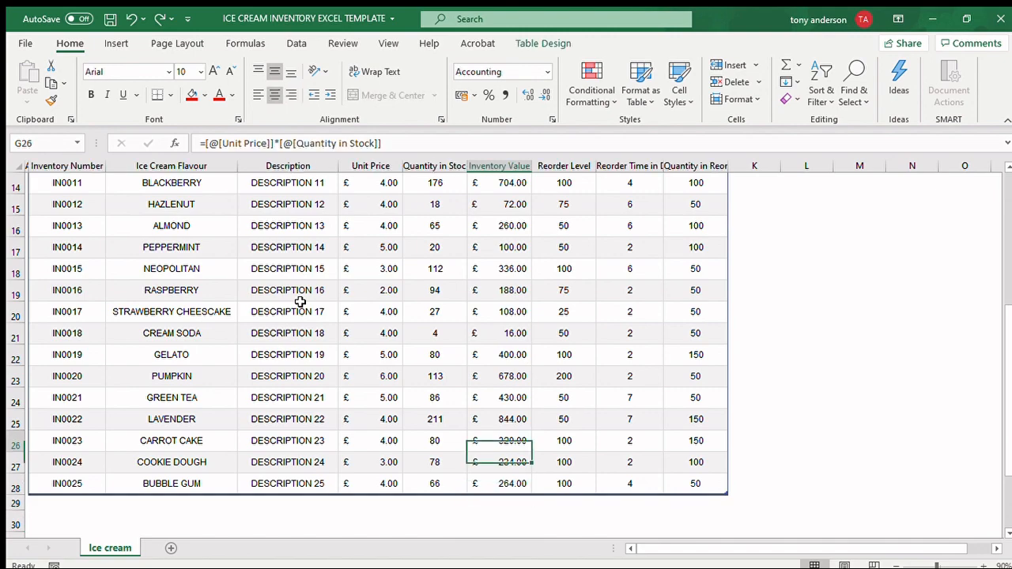
scroll("up", 3)
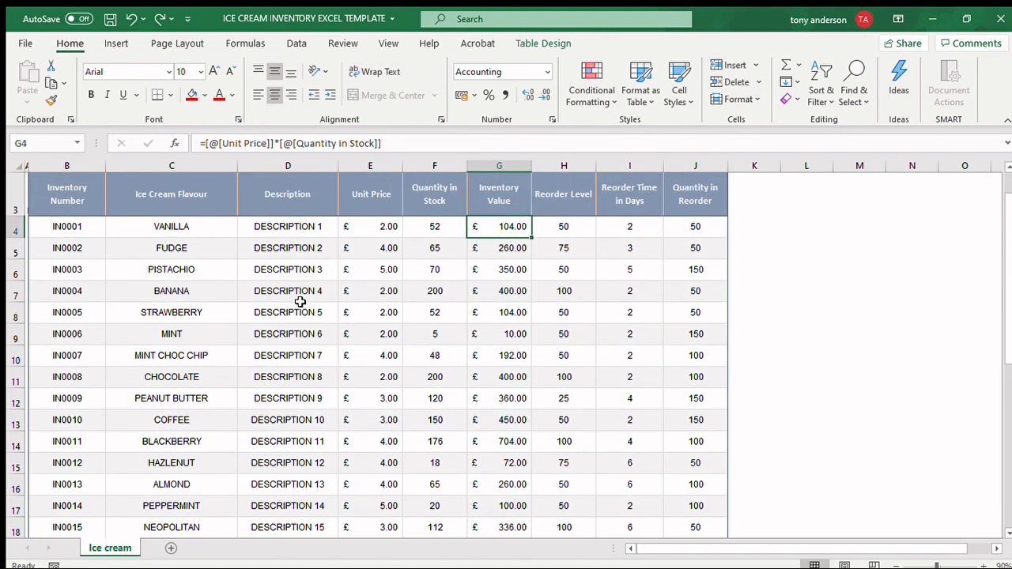
scroll("down", 3)
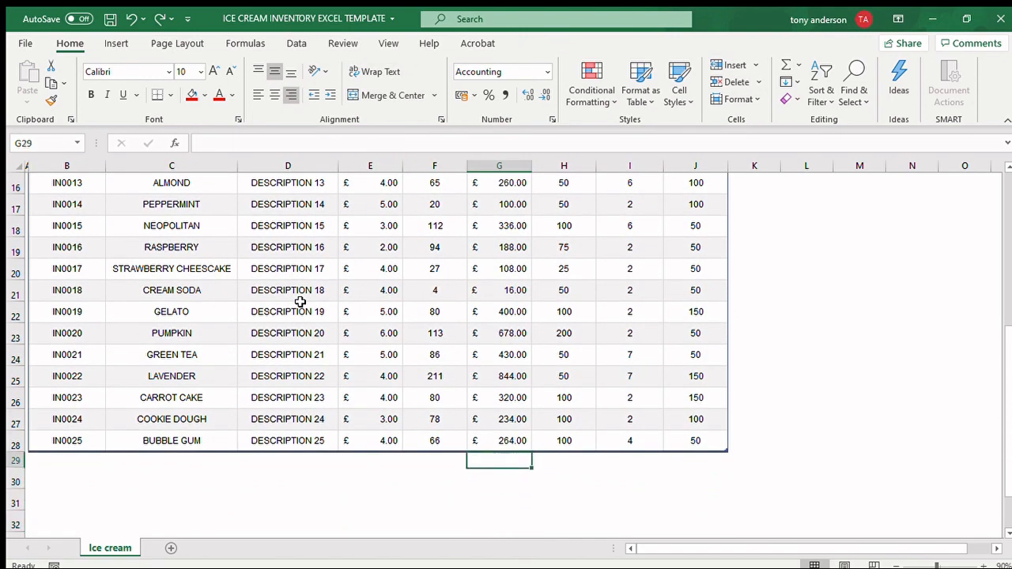
- Enter =SUM(G4:G28) in G30 to total the inventory values at £7,584.00
key("Down")
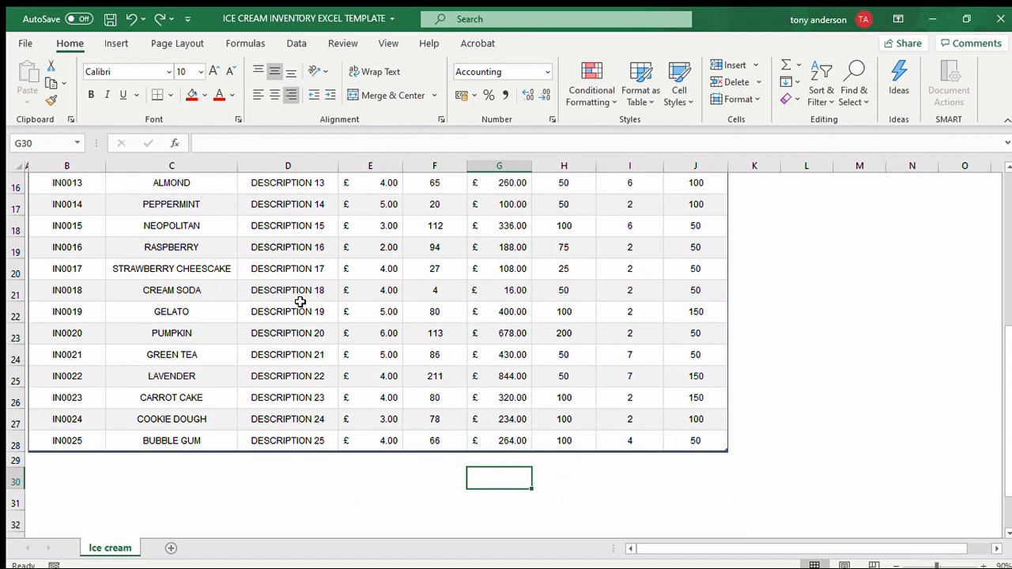
type("=")
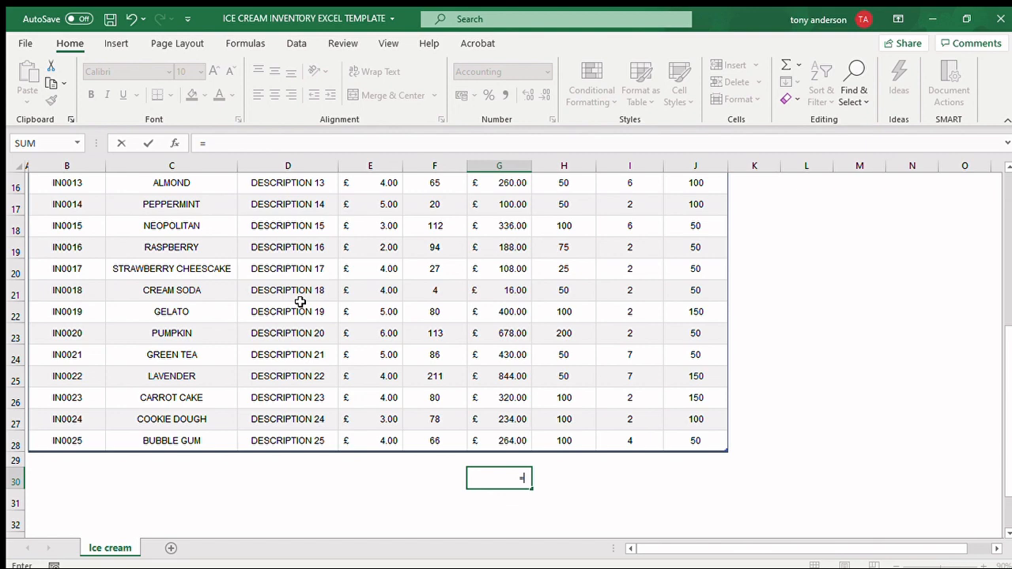
type("s")
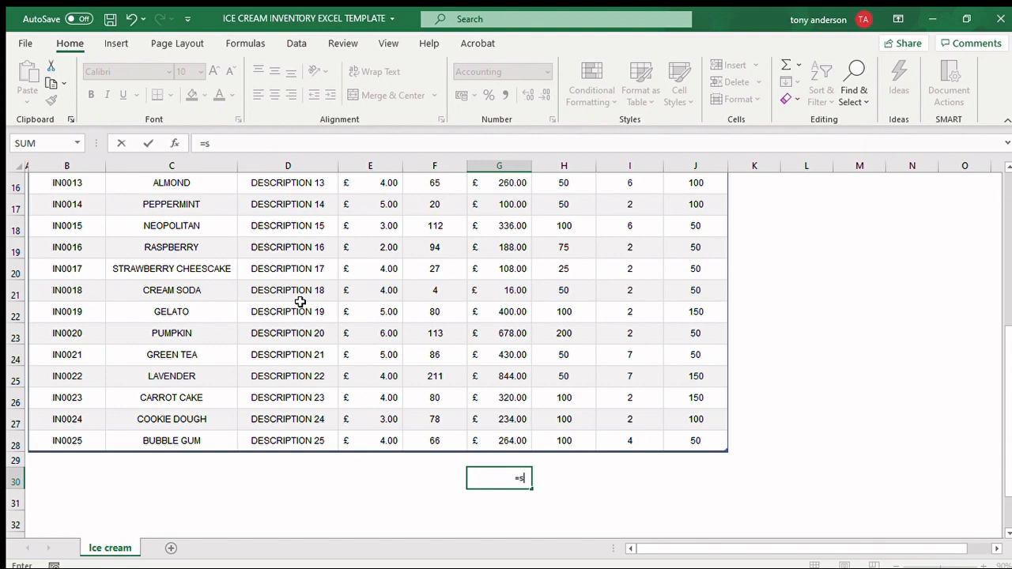
type("um")
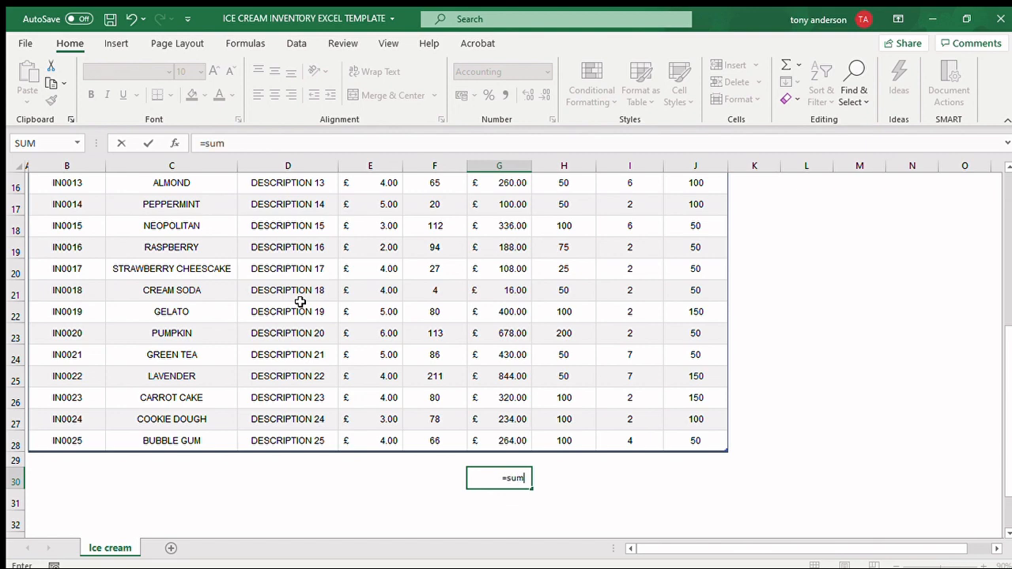
type("(")
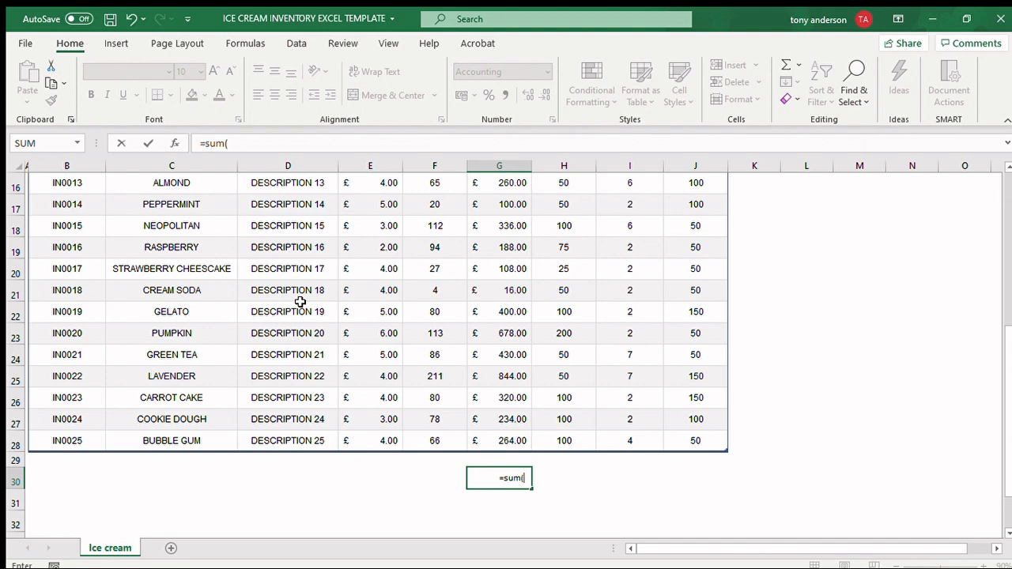
type("g")
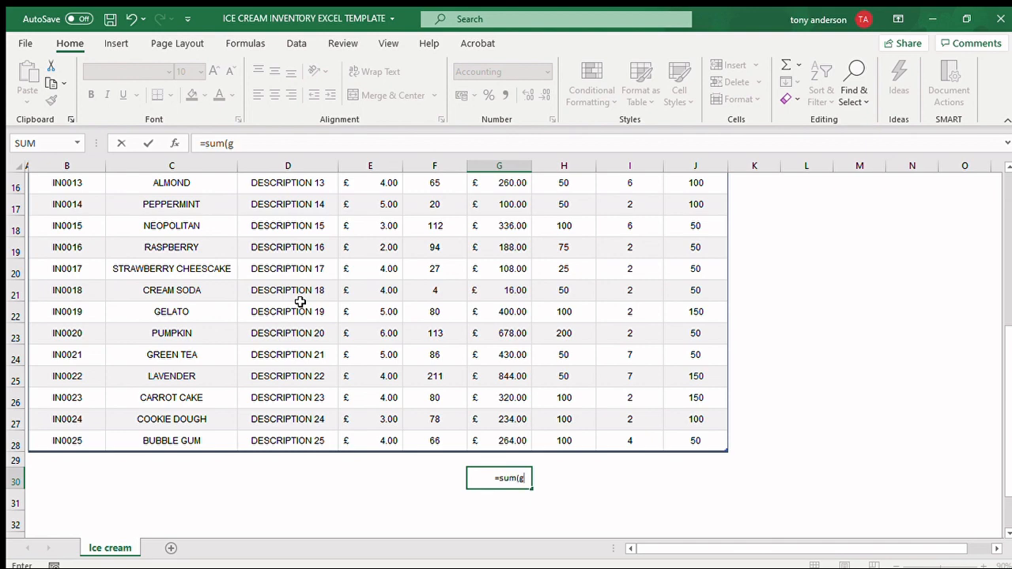
type("4:")
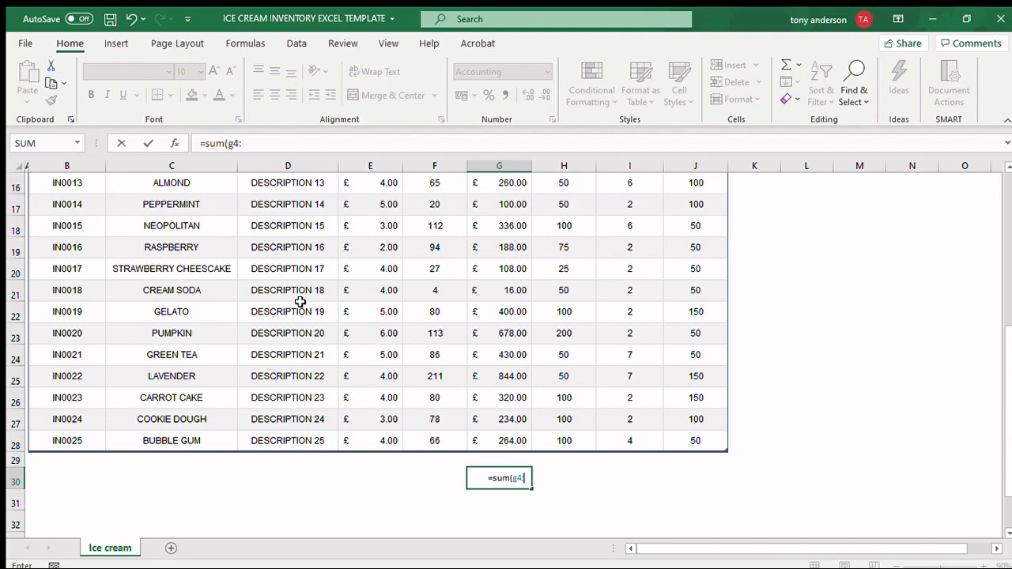
type("g2")
left_click(435, 478)
type("S")
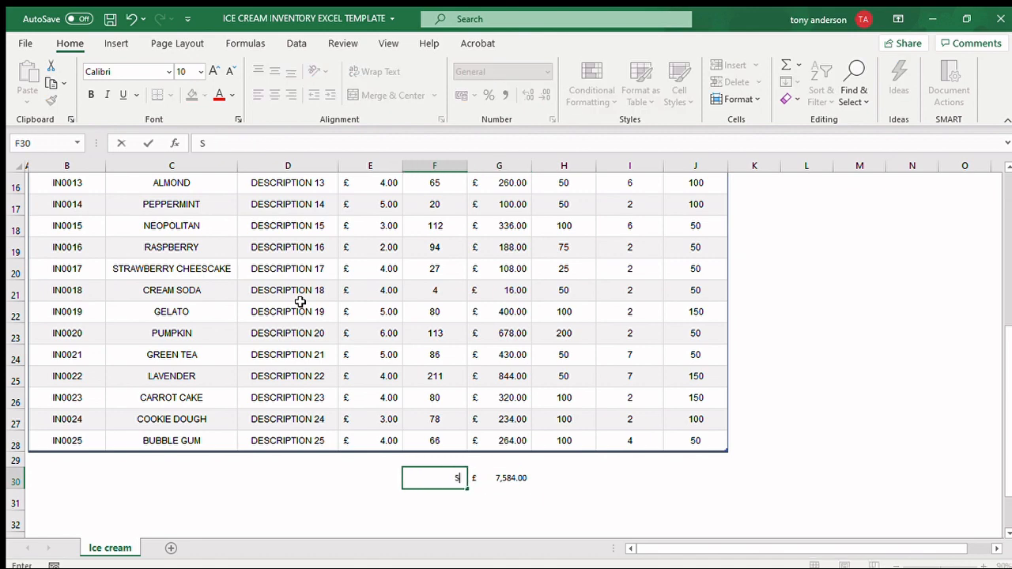
- Label the total row Sum/Total in F30
type("um/Total")
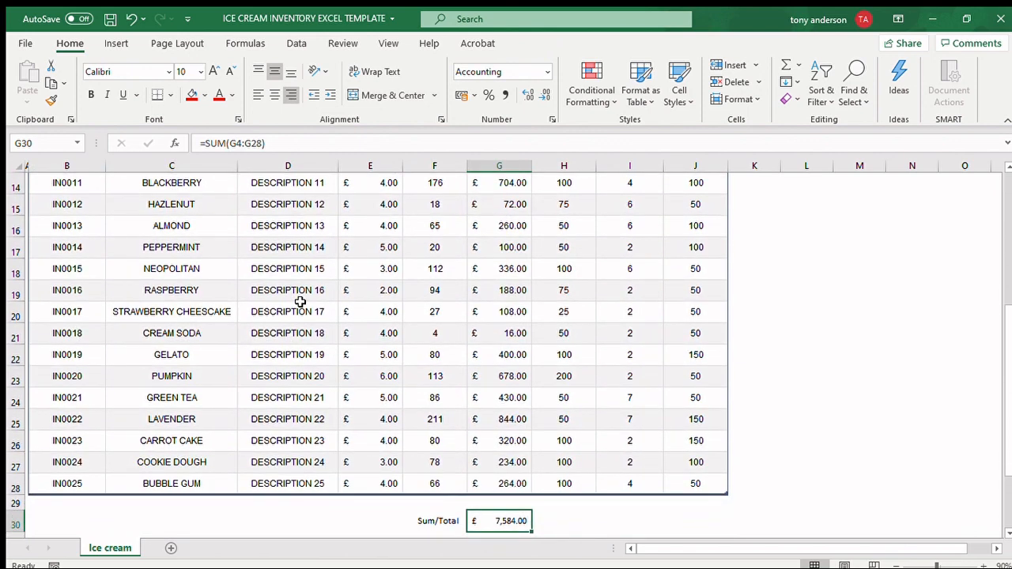
scroll("down", 3)
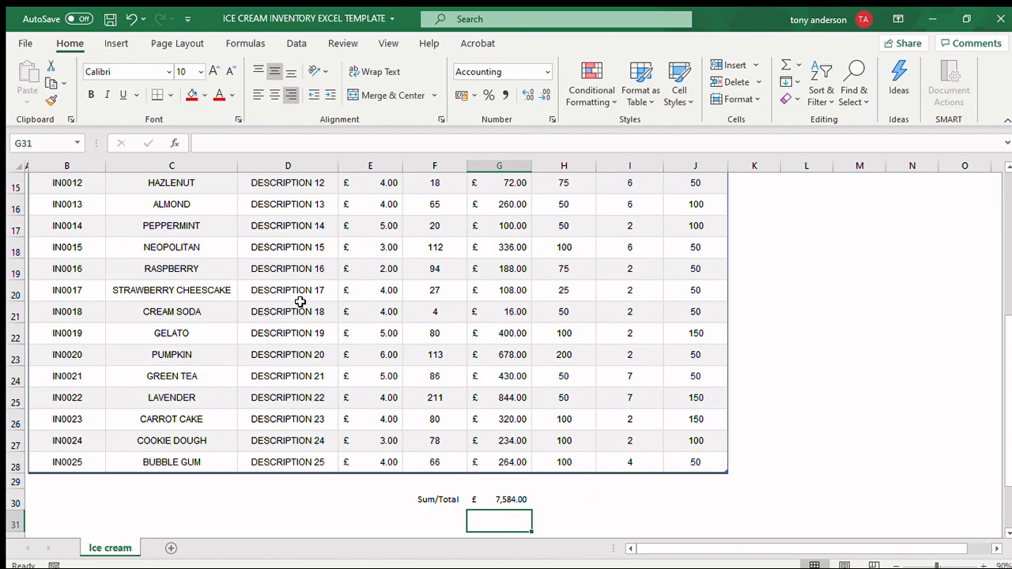
- Add an Average row with =AVERAGE(G4:G28) giving £303.36
type("=")
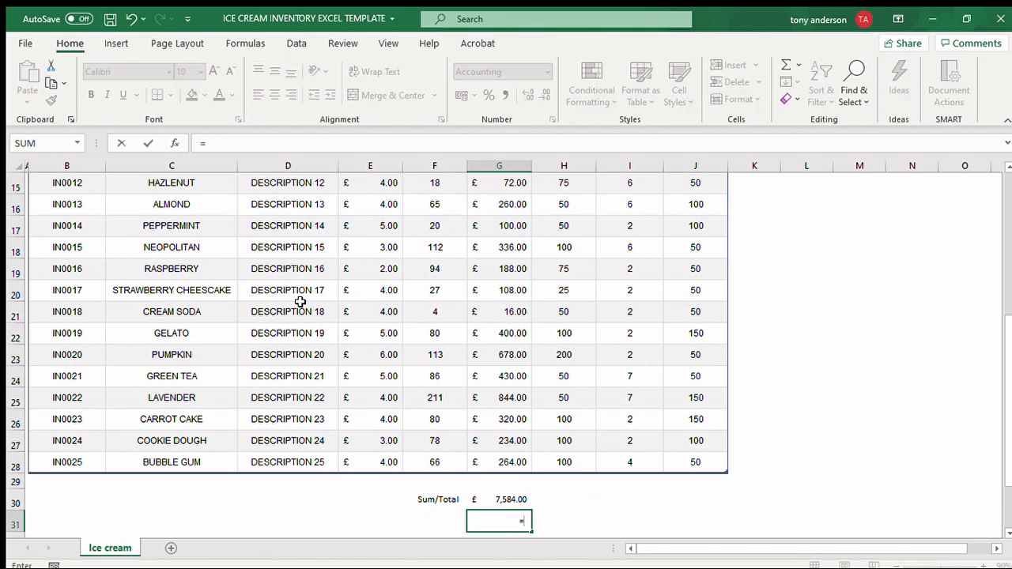
type("average")
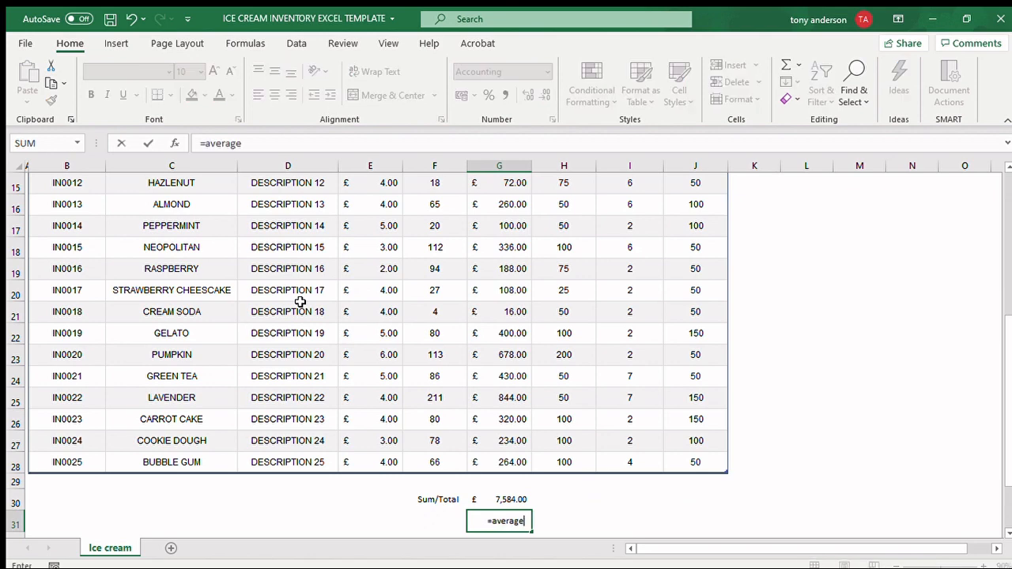
type("(")
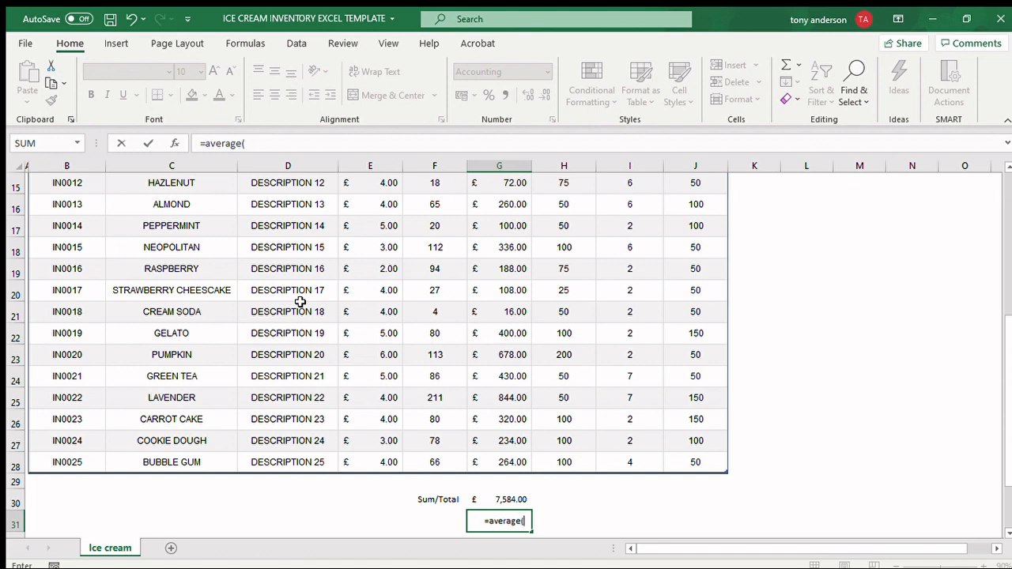
type("g4")
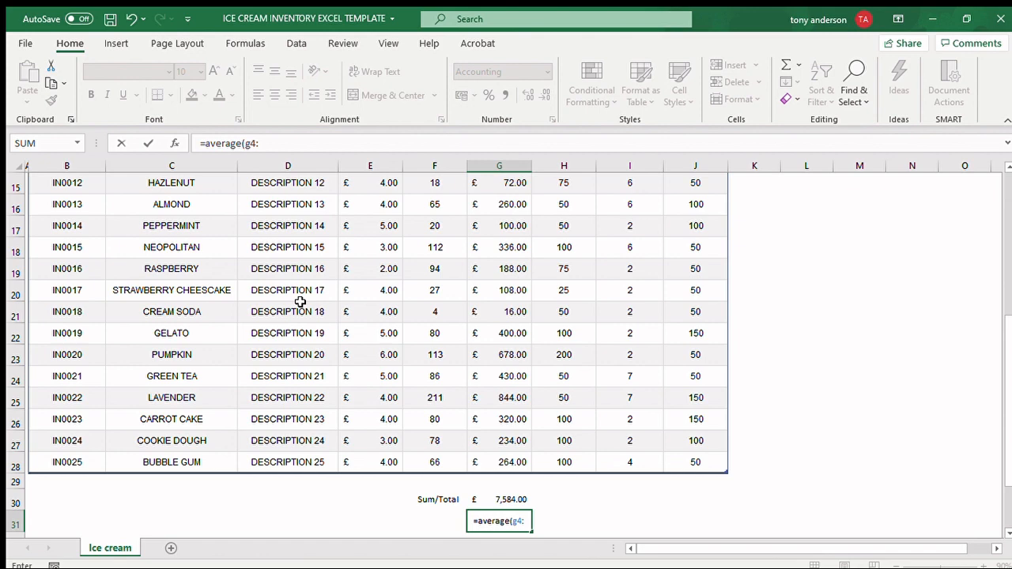
type(":g28")
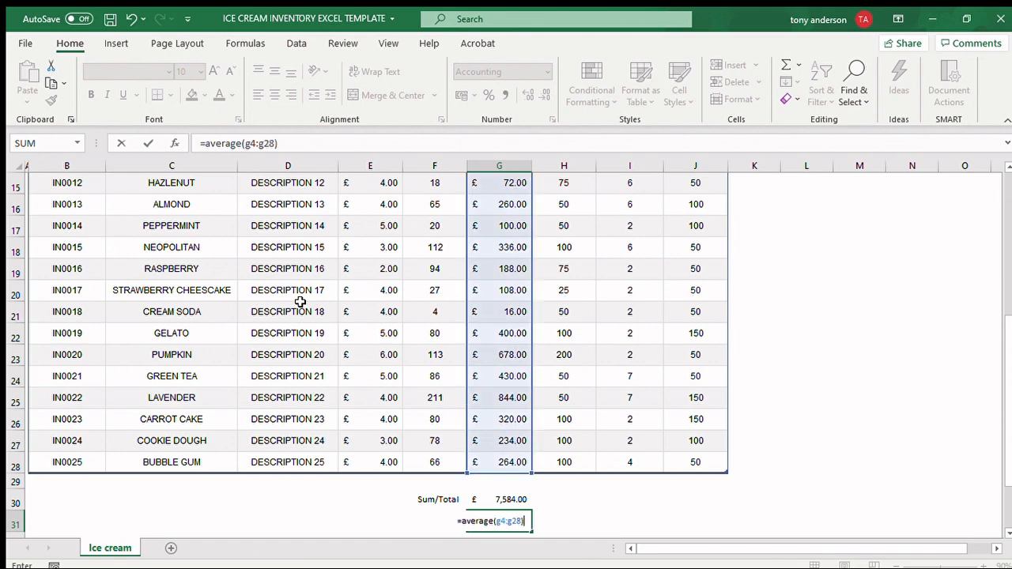
key("Enter")
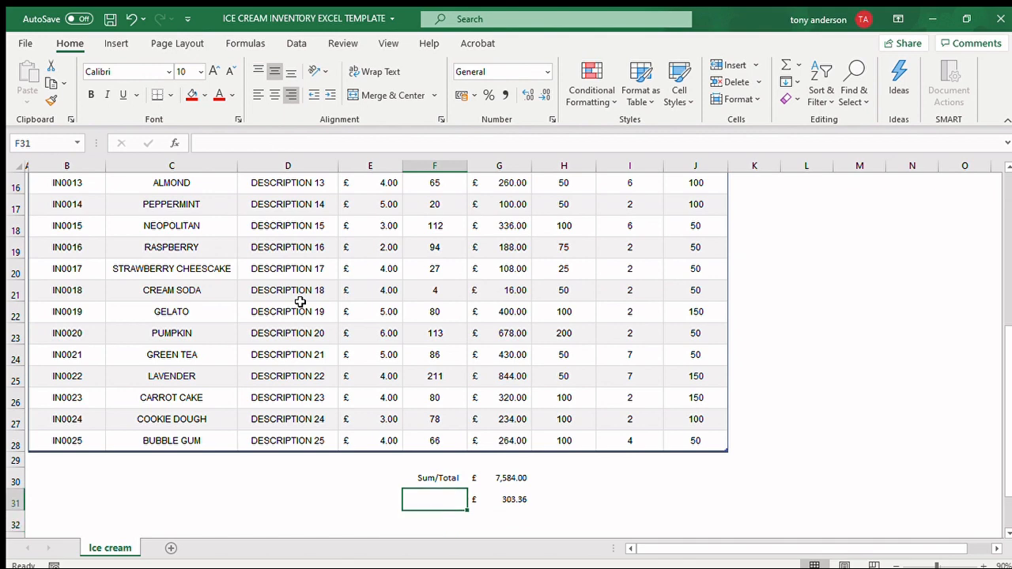
type("A")
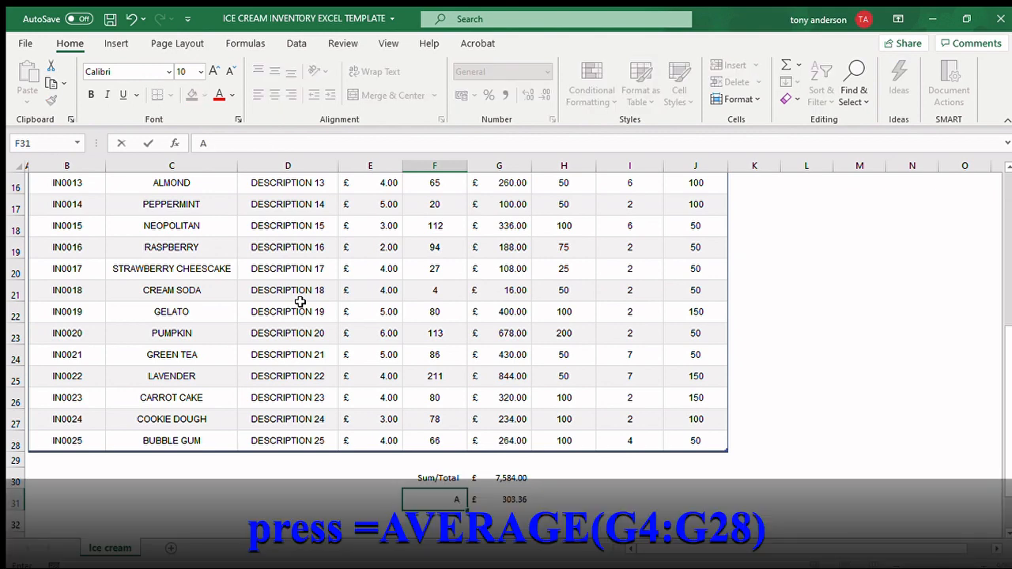
type("Average")
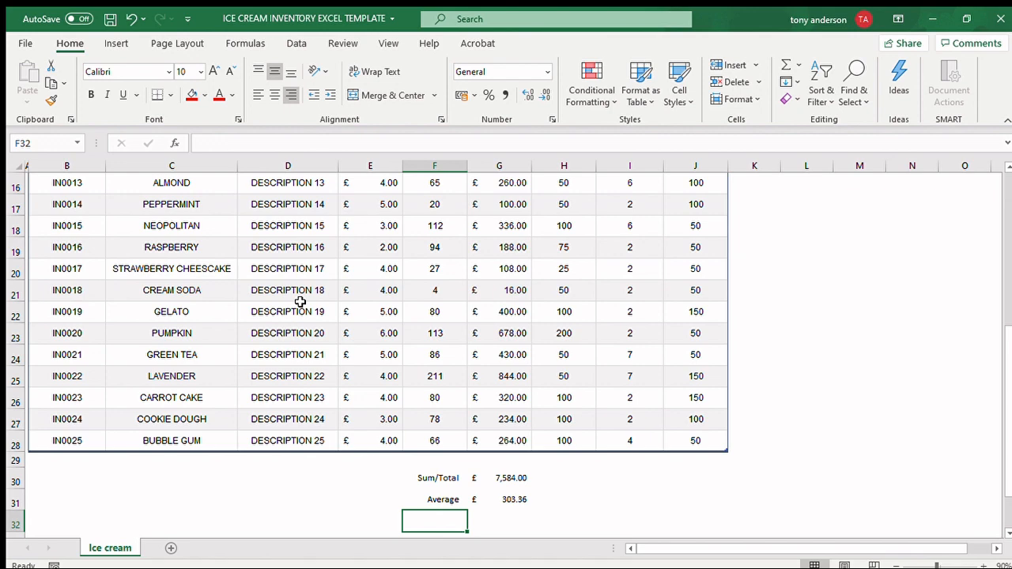
- Add a Max row with =MAX(G4:G28) giving the highest value £844.00
type("MAx")
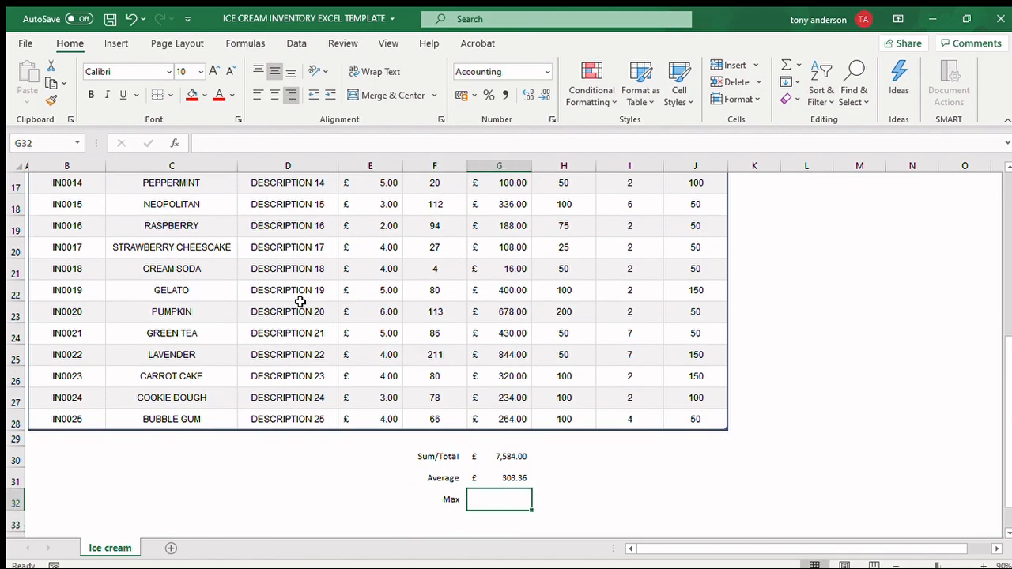
type("=")
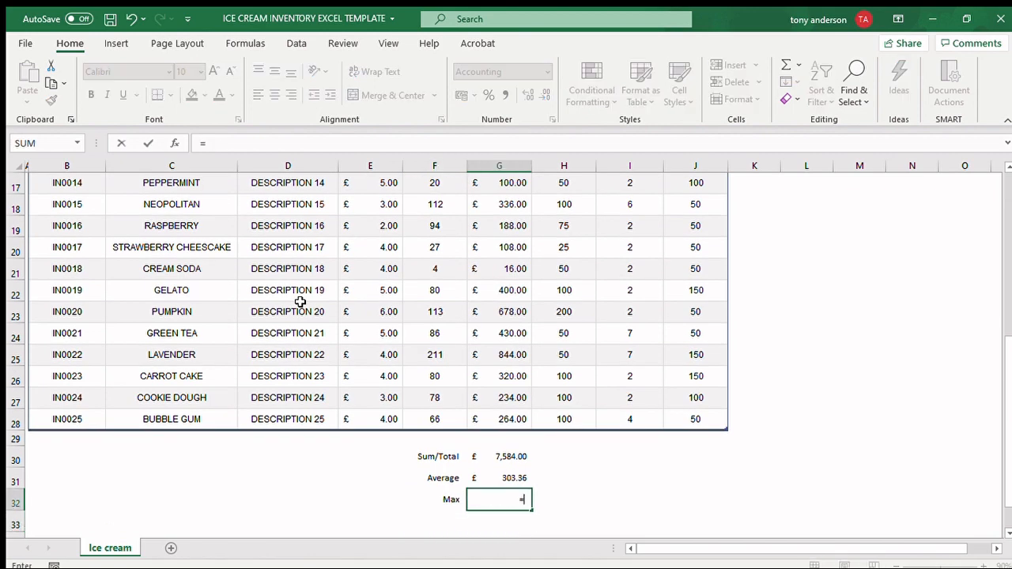
type("max(")
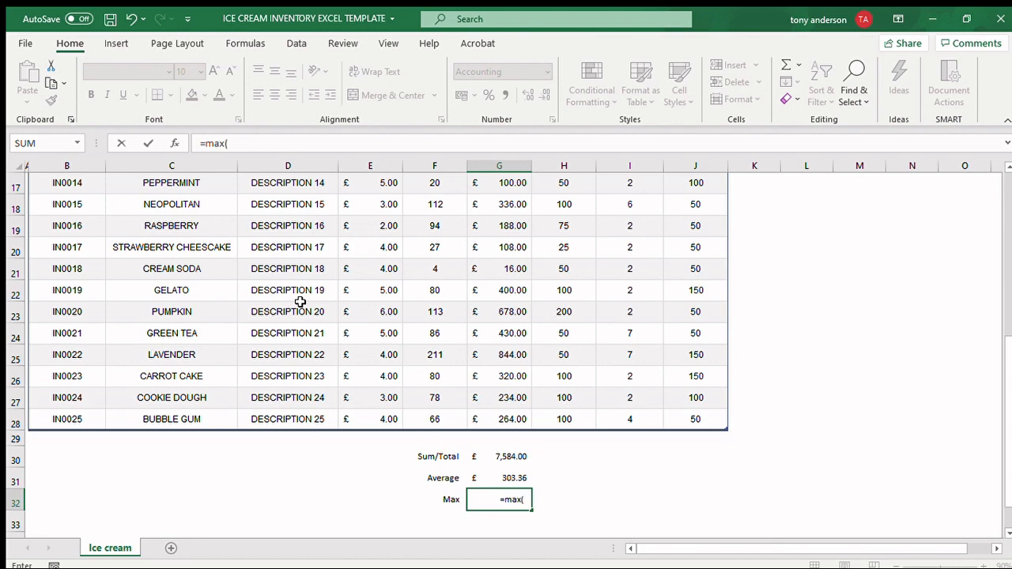
type("g4:g")
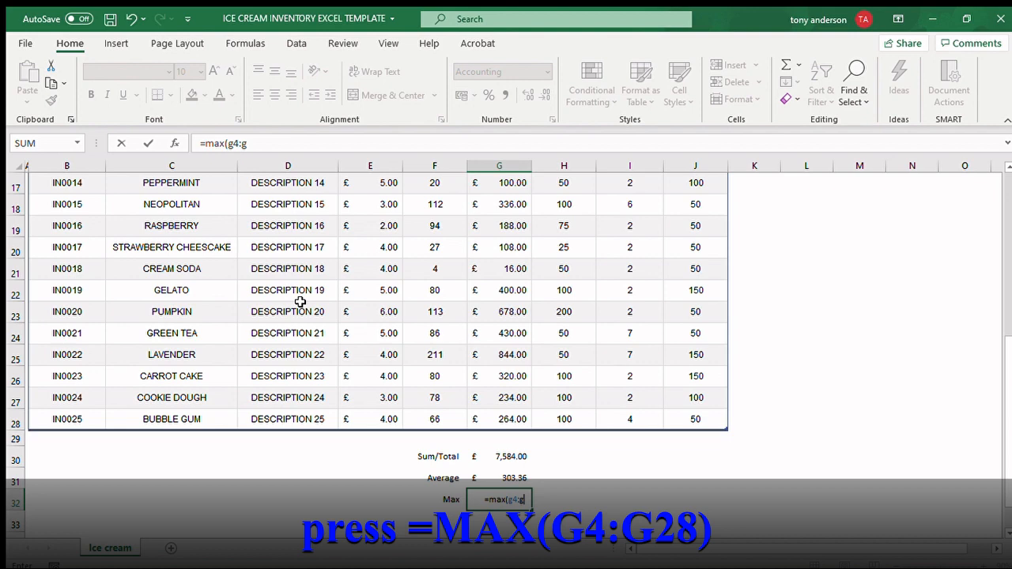
type("28")
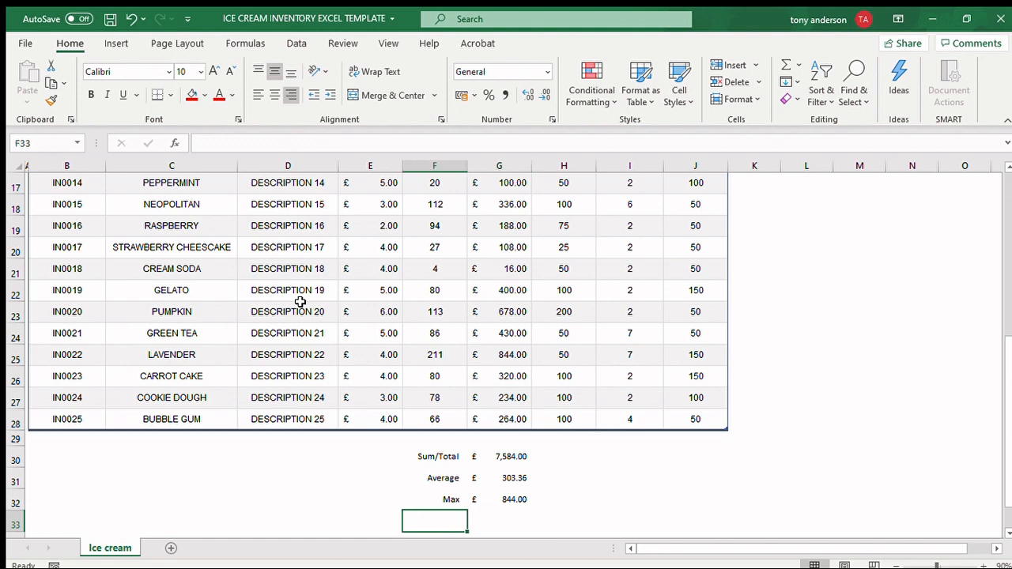
- Label F33 Min and enter =MIN(G4:G28) for the lowest inventory value
type("Min")
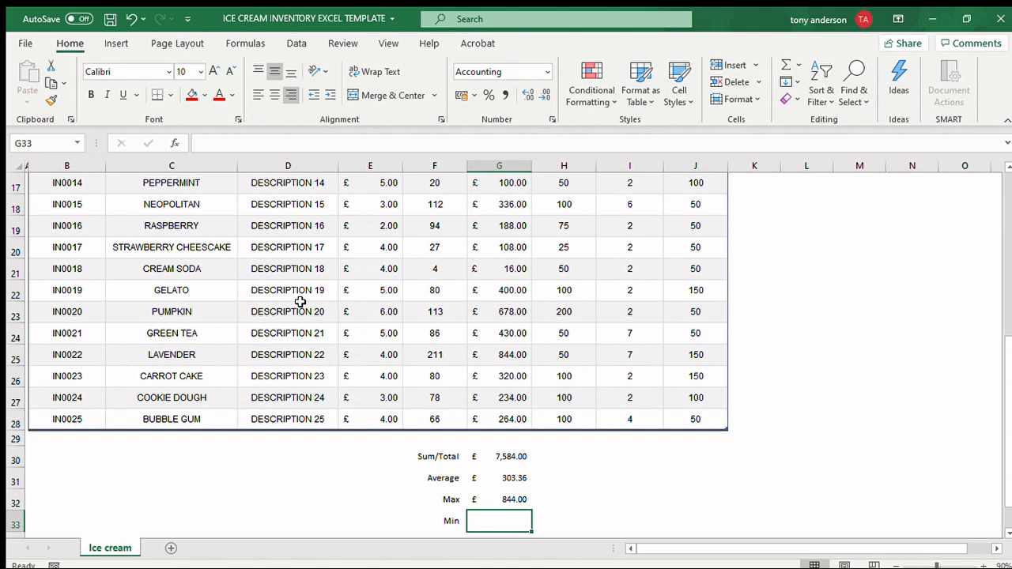
type("=")
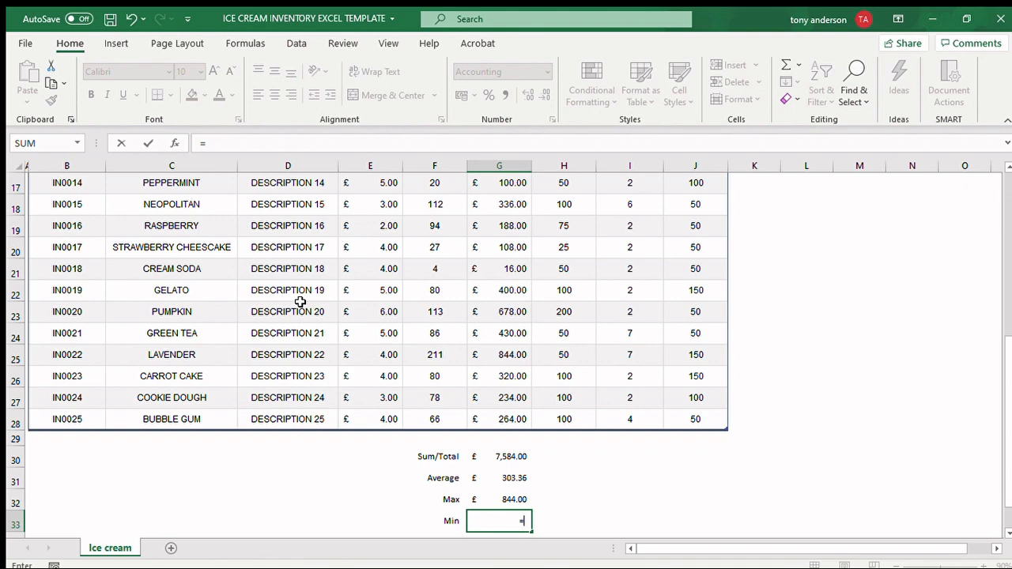
type("min")
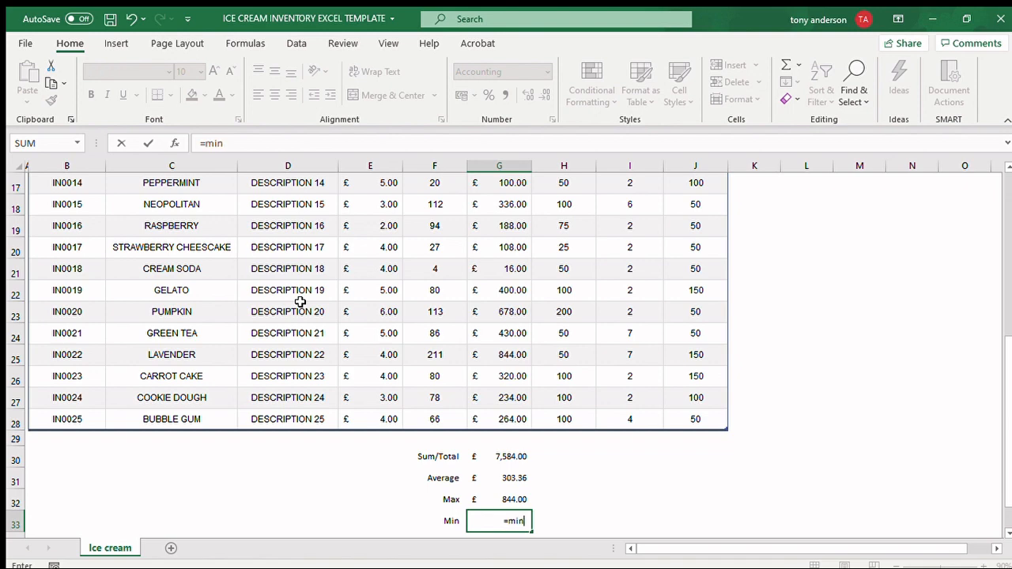
type("(")
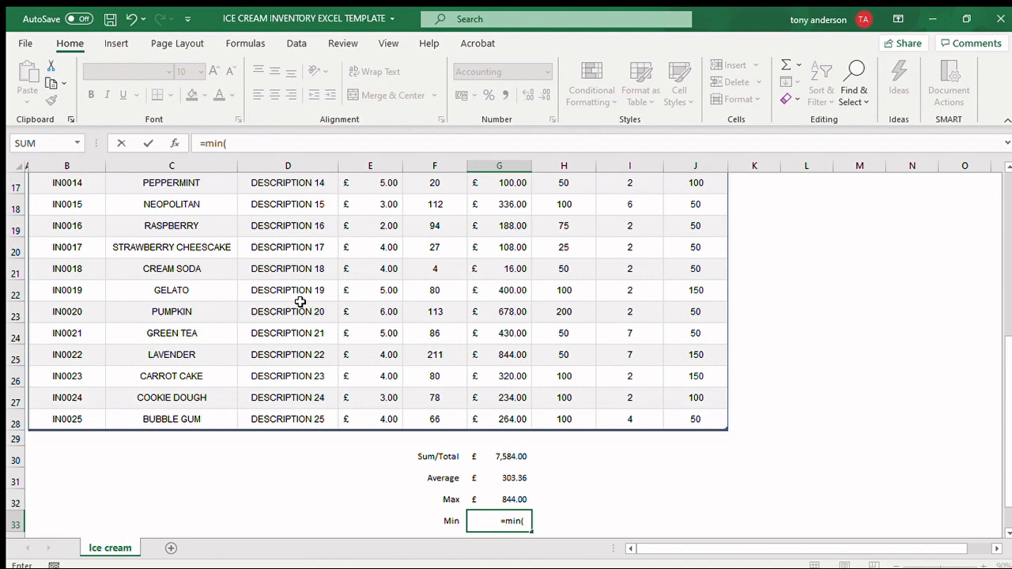
type("g4")
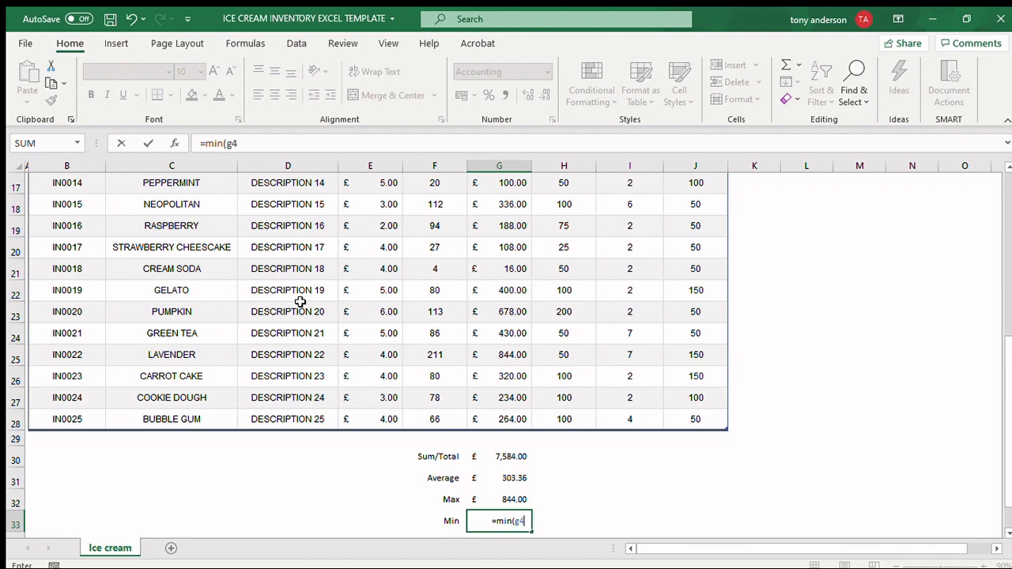
type(":g2")
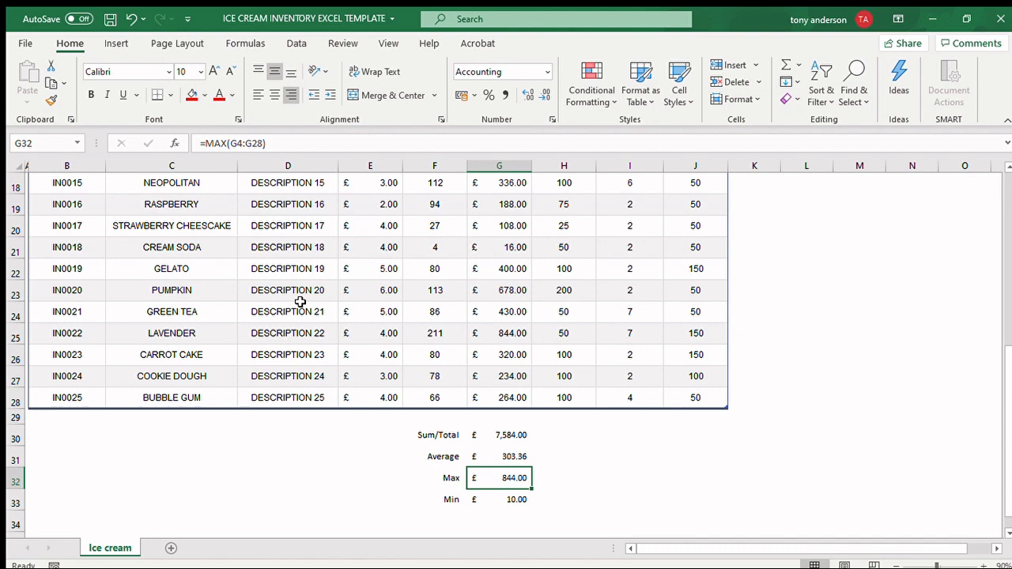
left_click(500, 456)
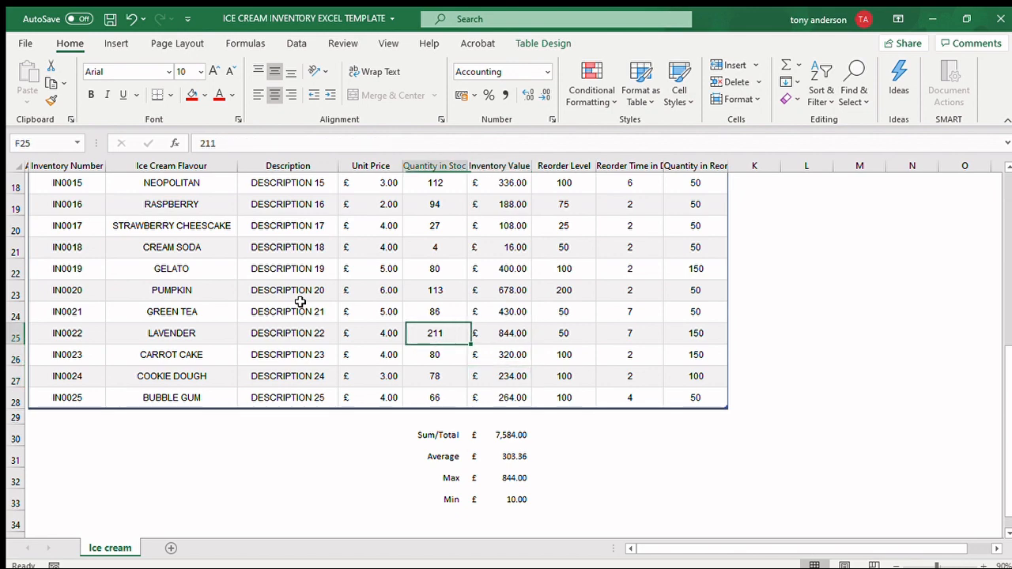
left_click(171, 332)
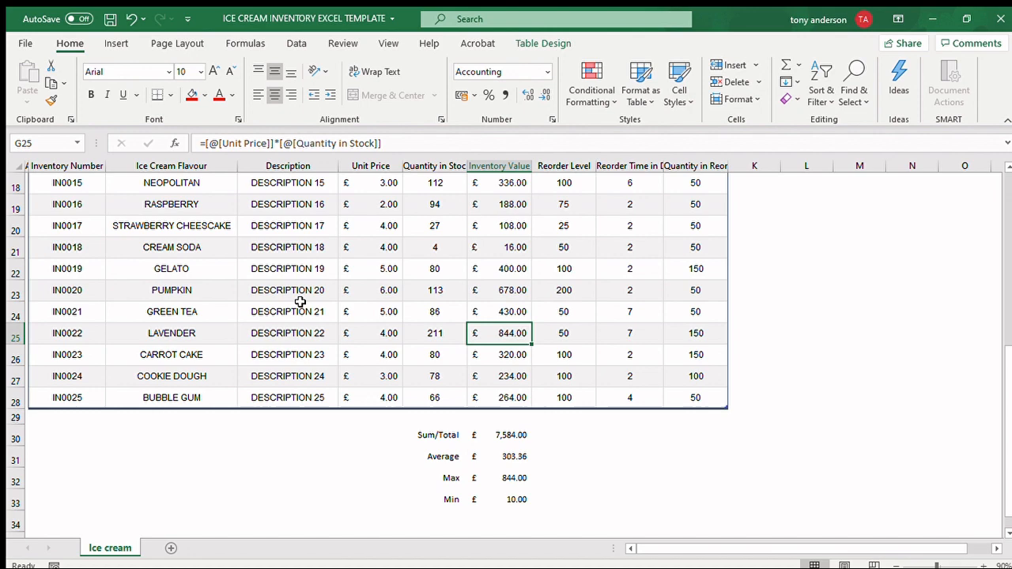
left_click(563, 332)
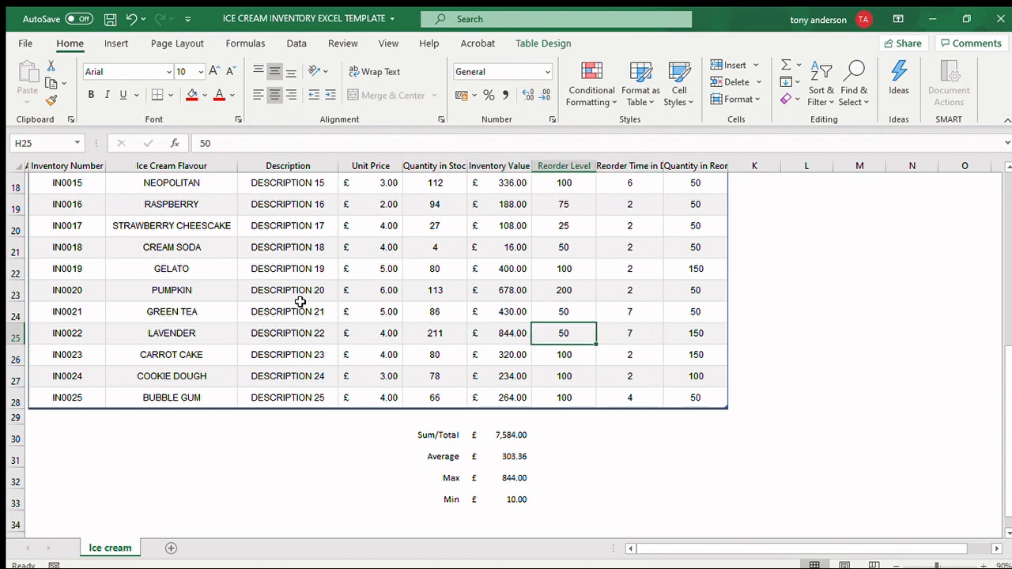
left_click(433, 332)
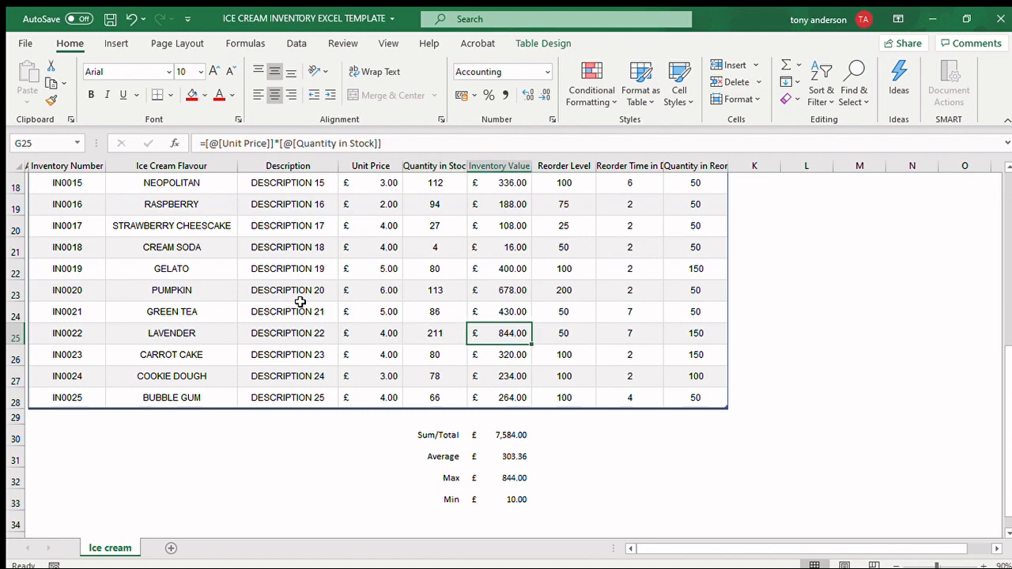
left_click(499, 455)
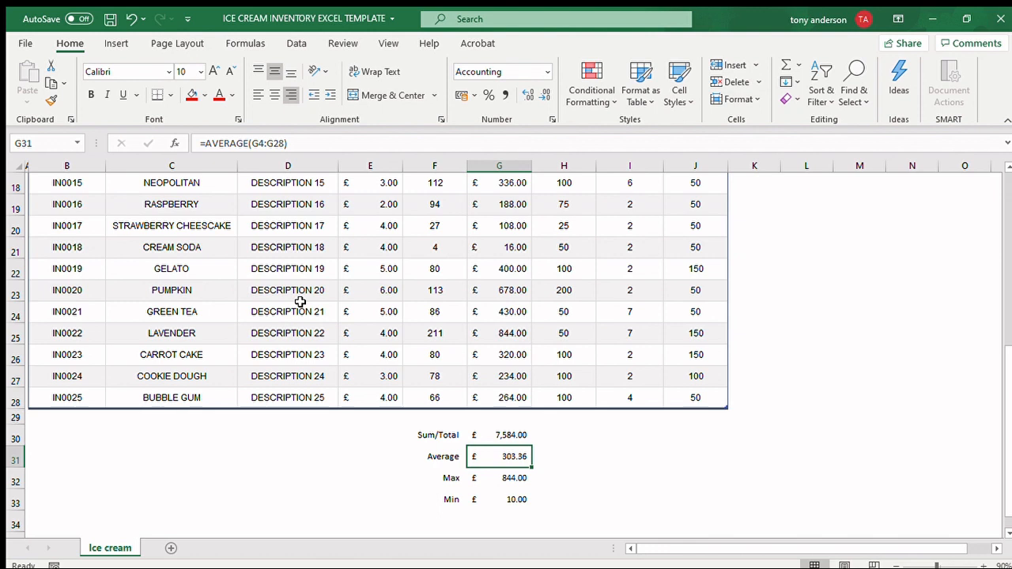
left_click(499, 377)
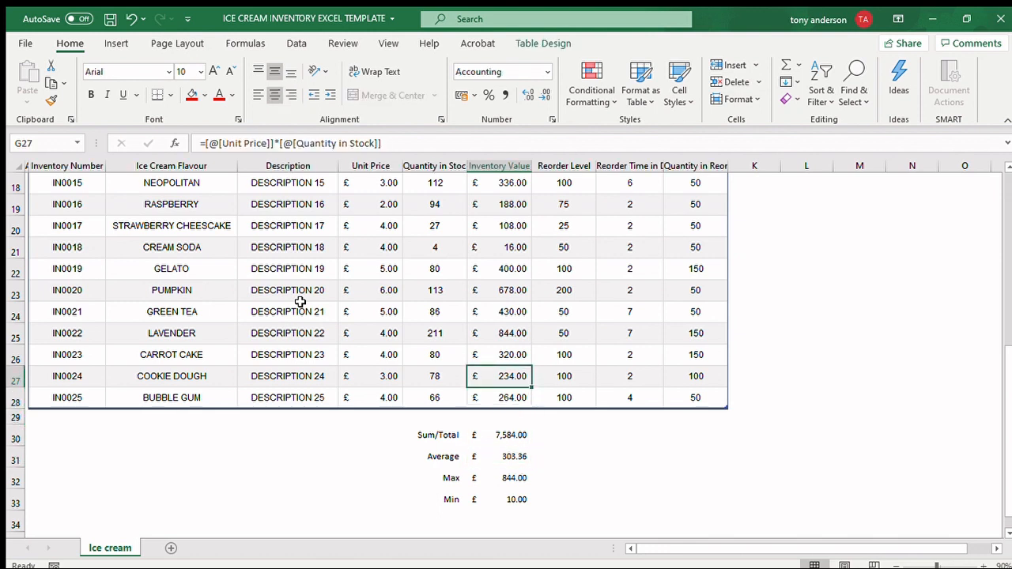
left_click(696, 332)
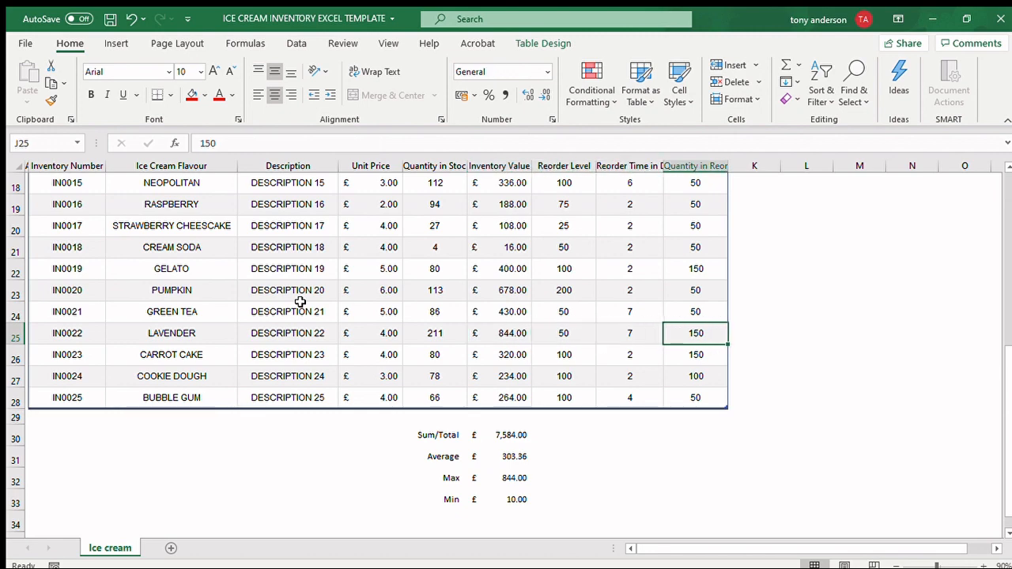
type("25")
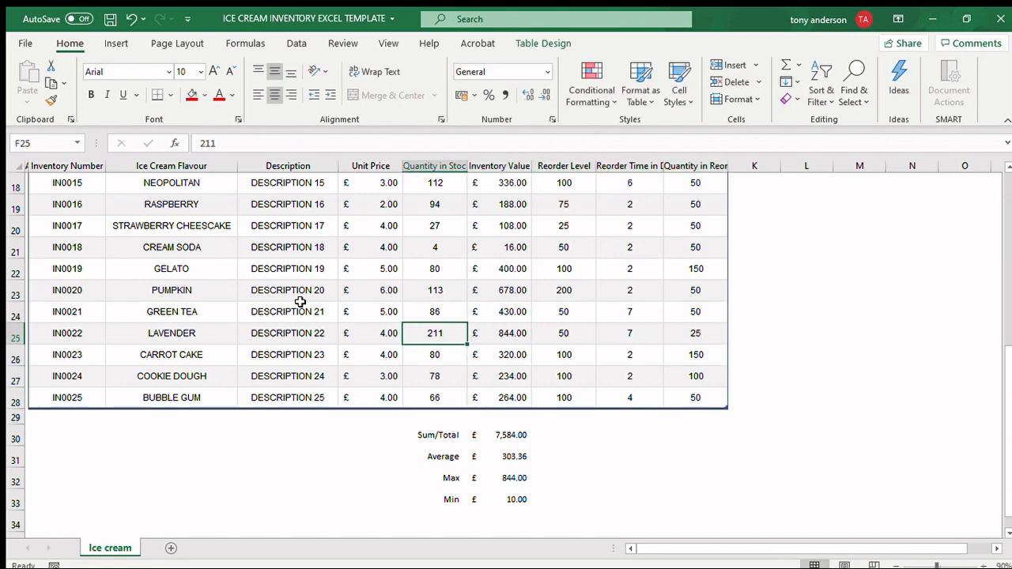
left_click(563, 332)
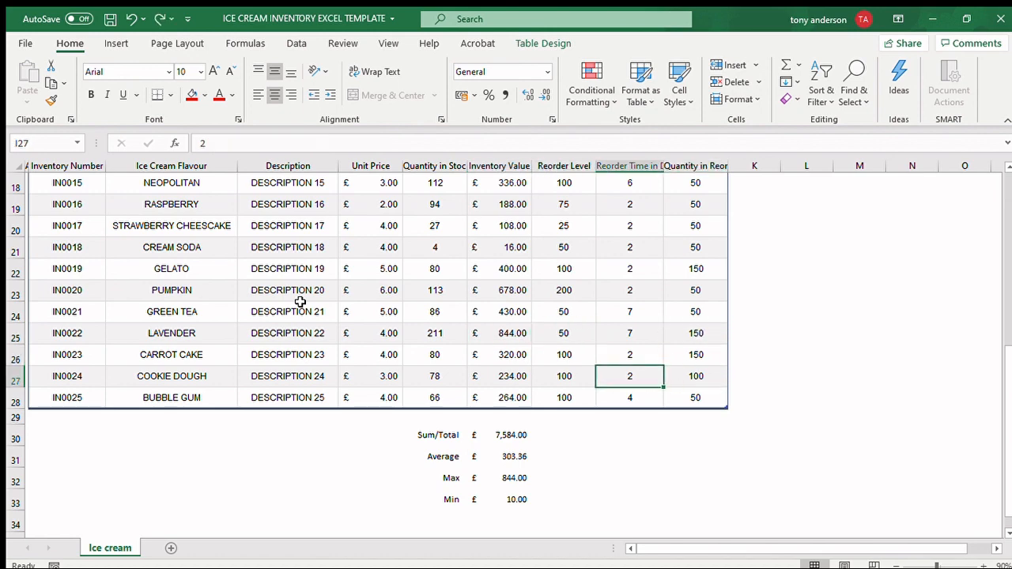
left_click(500, 500)
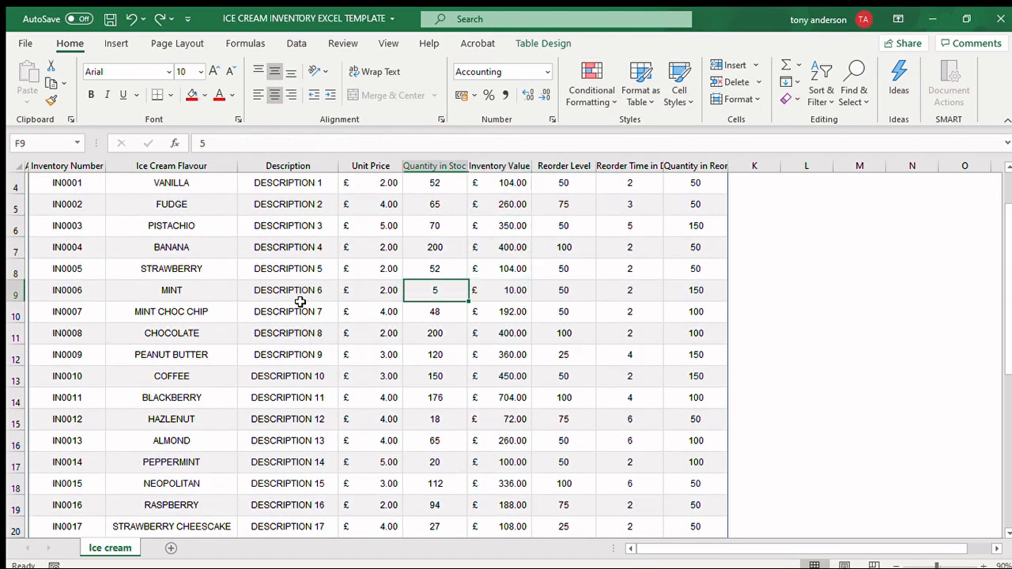
- Review MINT's stock quantity, inventory value formula, reorder quantity and reorder time
left_click(370, 289)
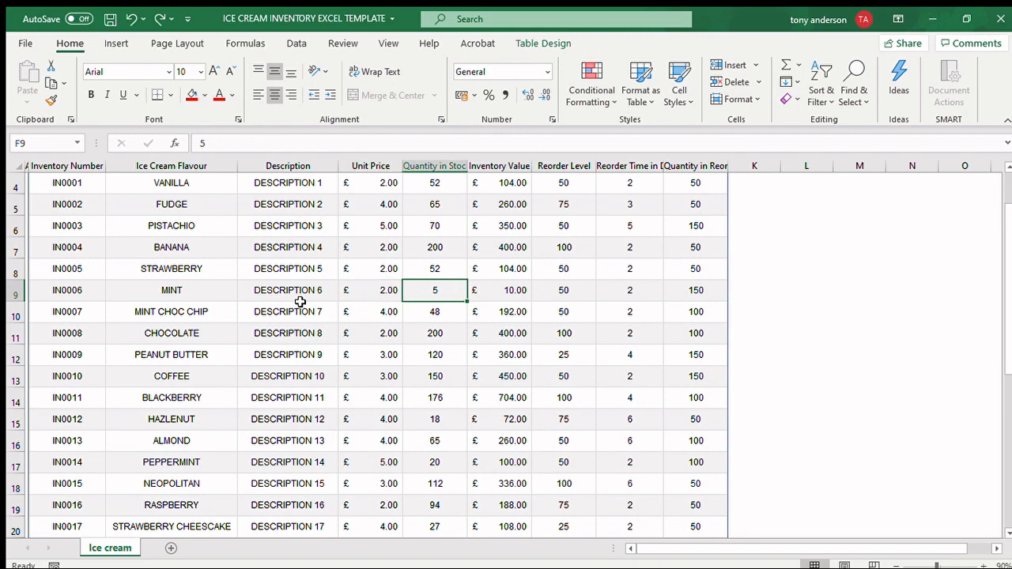
left_click(500, 289)
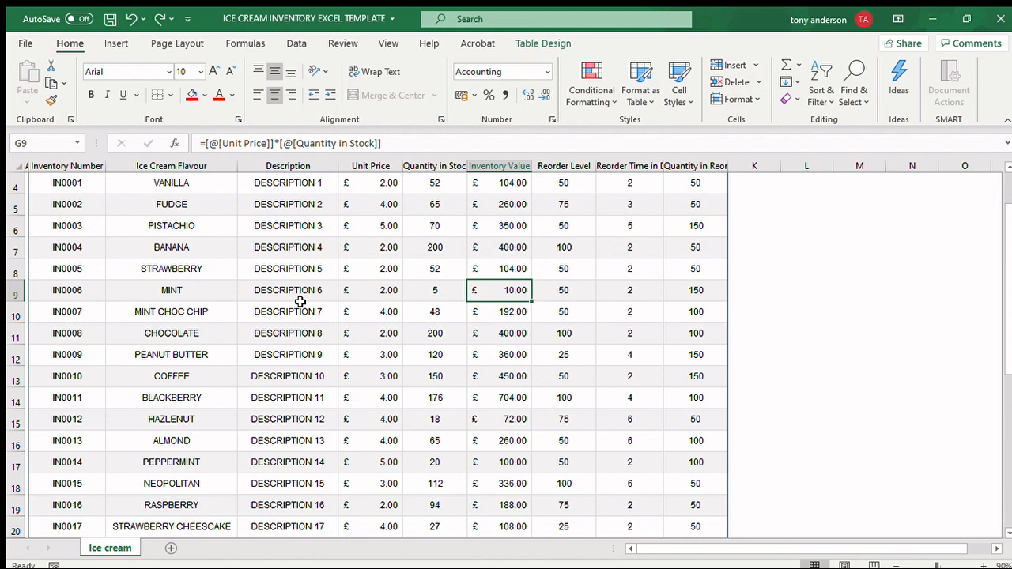
left_click(695, 291)
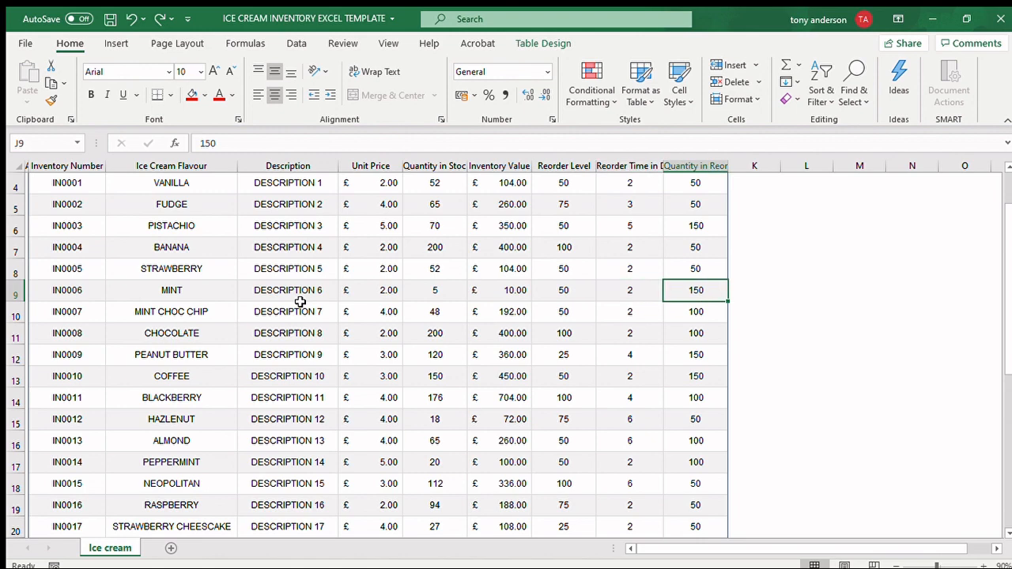
left_click(629, 291)
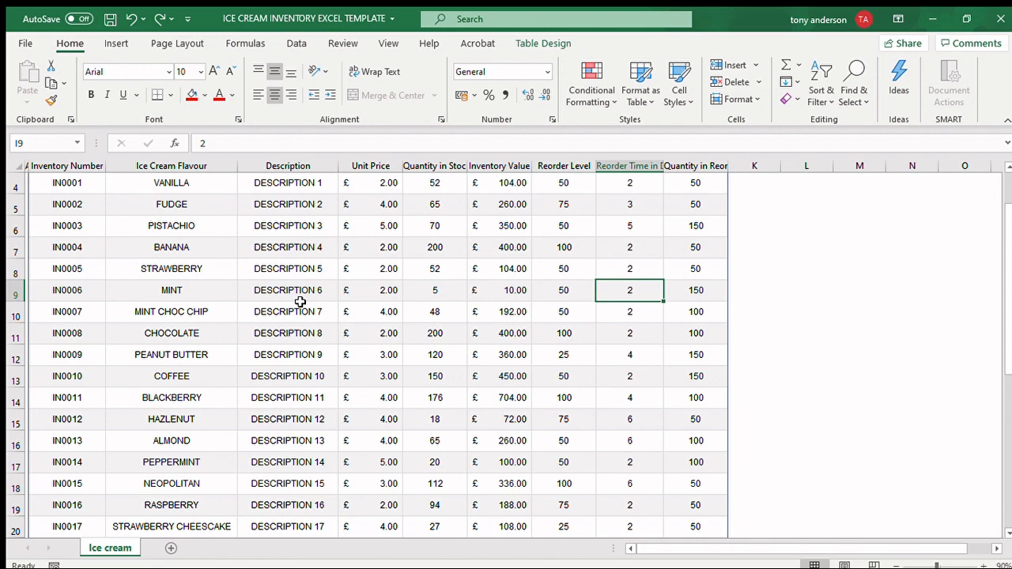
- Change MINT's reorder quantity in J9 to 250
left_click(696, 291)
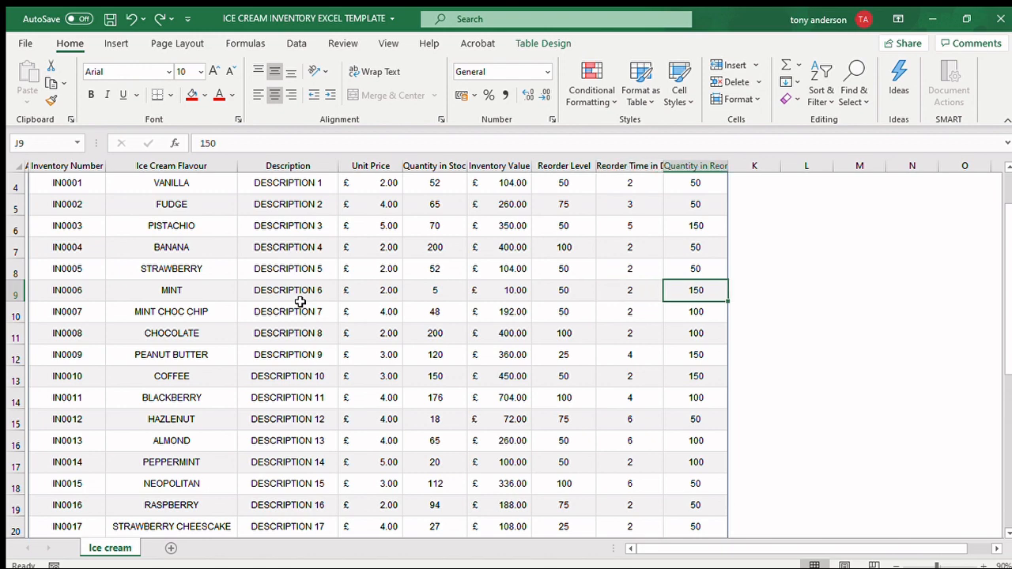
type("250")
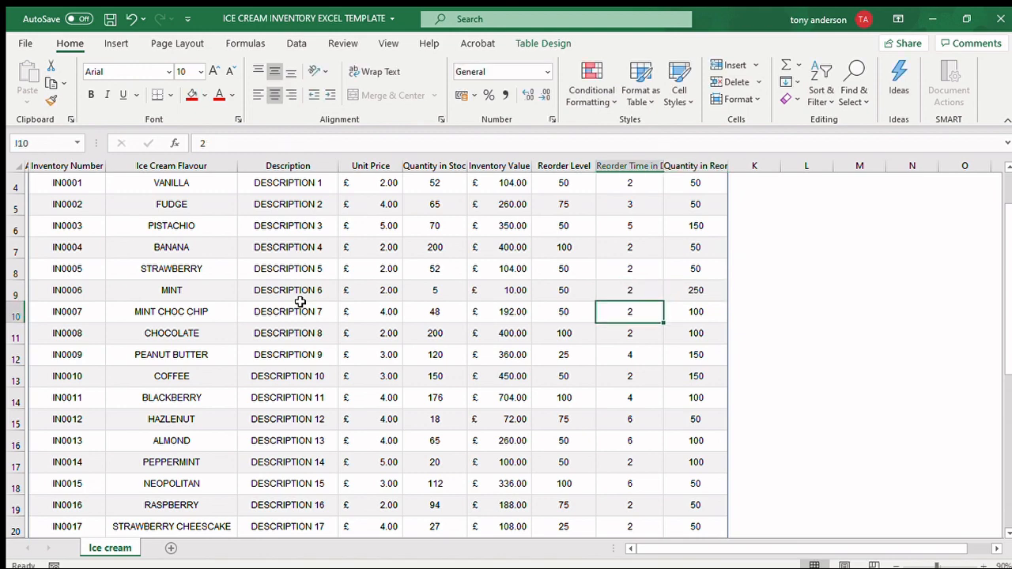
left_click(695, 291)
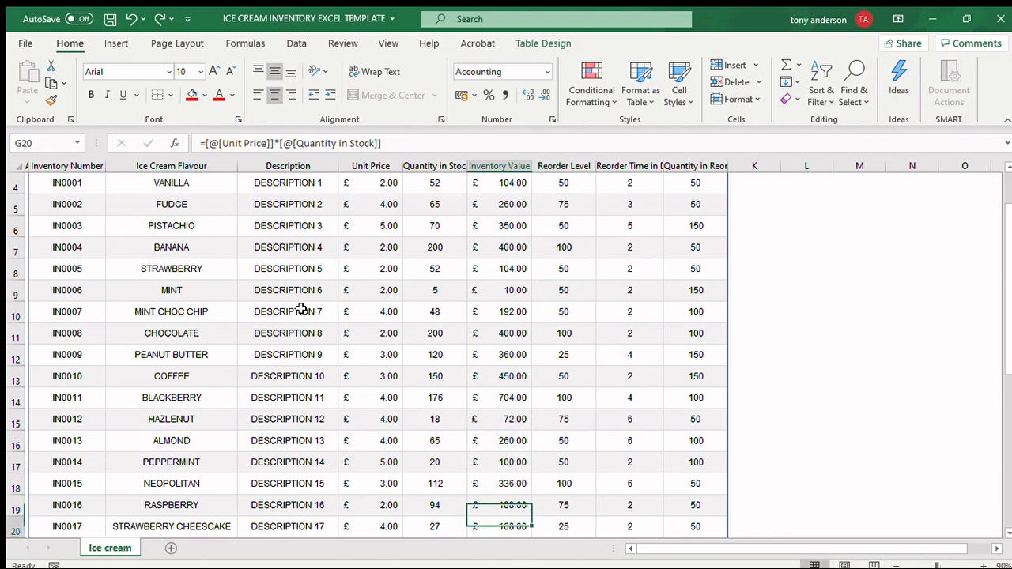
scroll("down", 3)
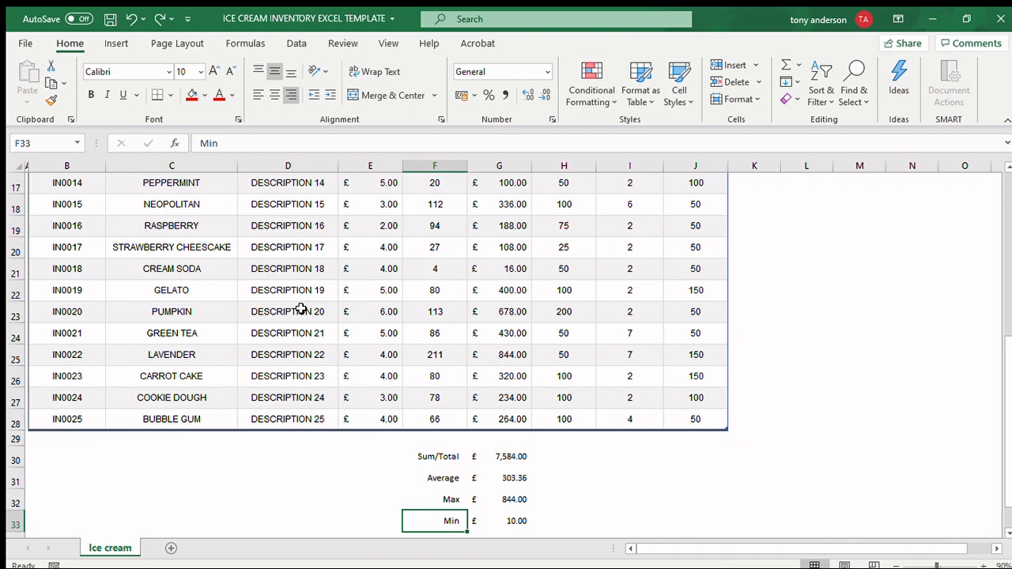
left_click(433, 499)
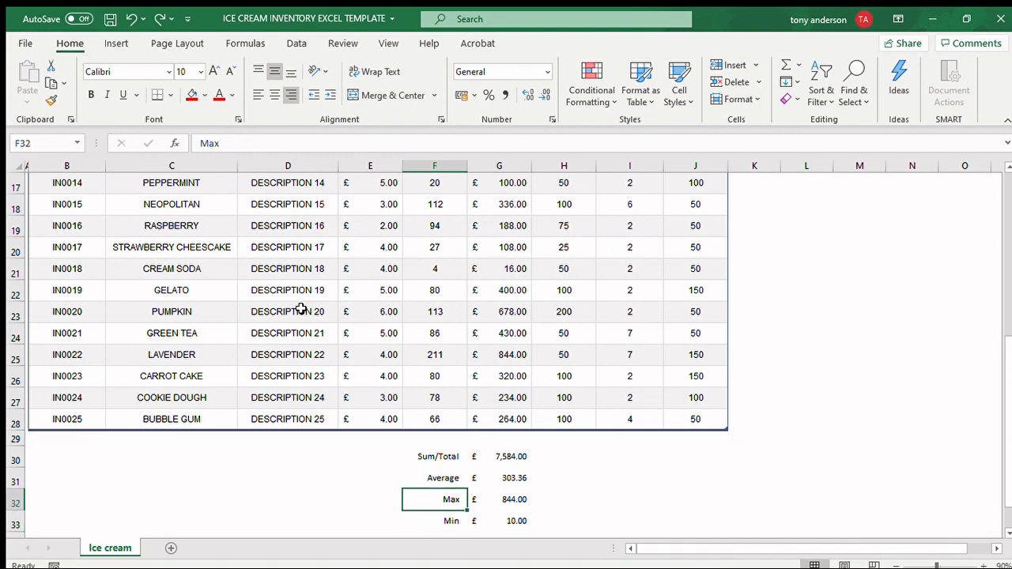
left_click(433, 478)
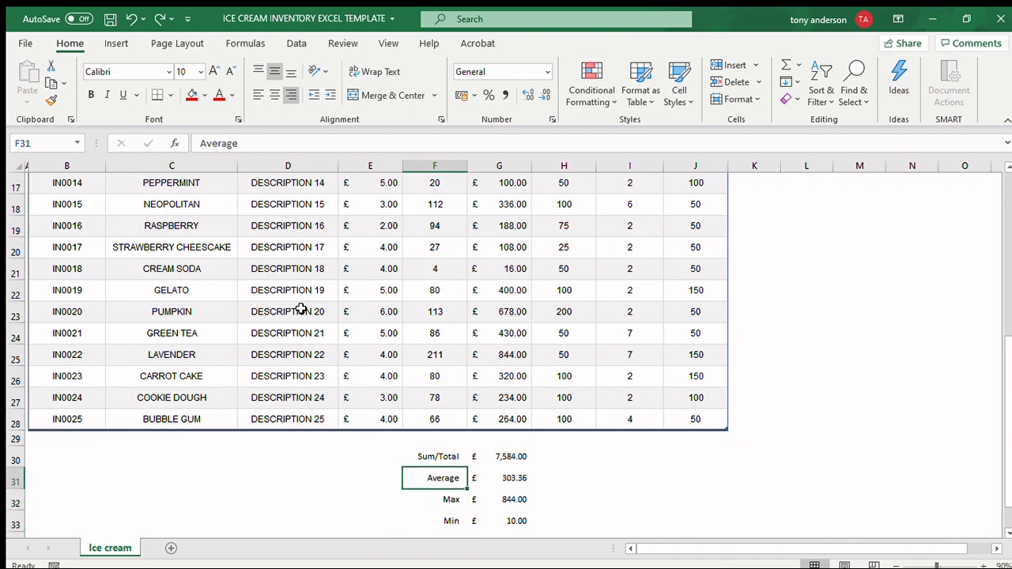